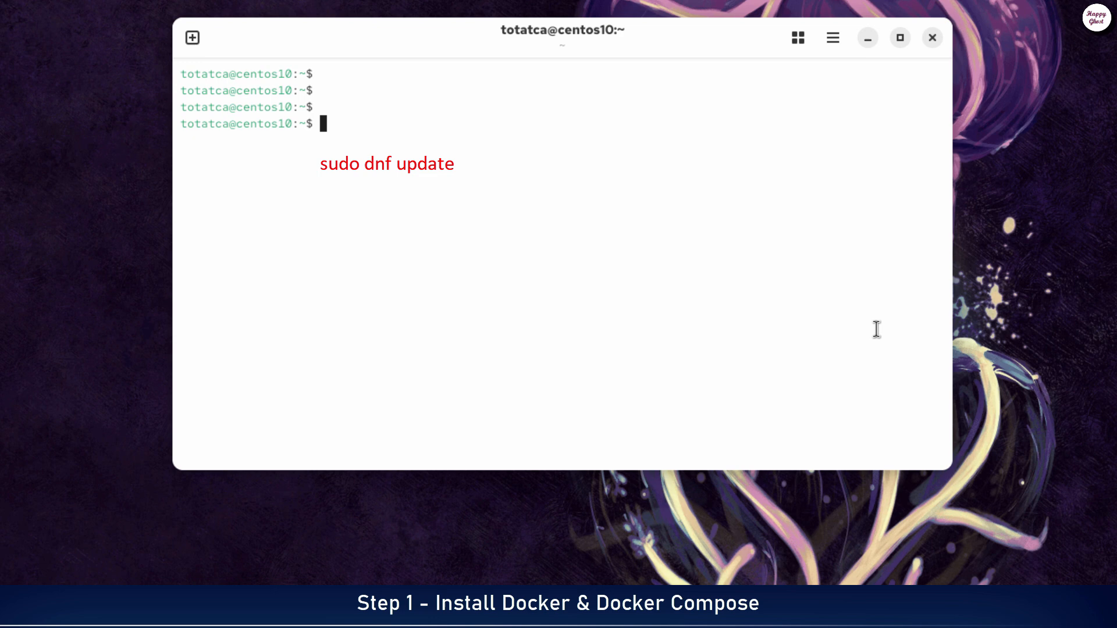
# Update all system packages with 'sudo dnf update -y'
pyautogui.write('sudo dnf update')
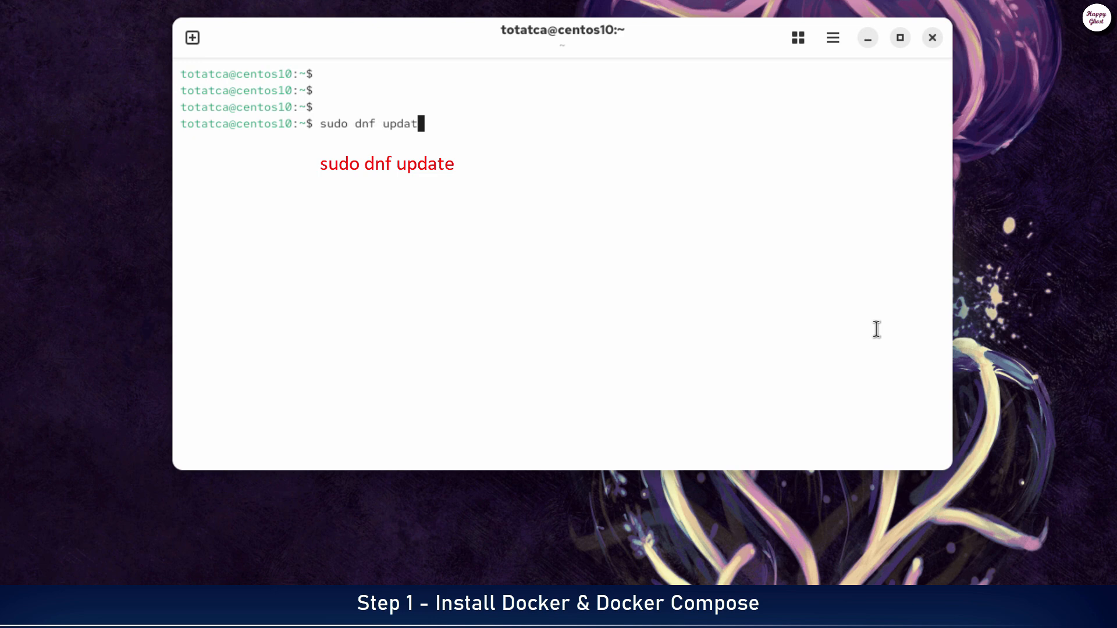
pyautogui.write('-y')
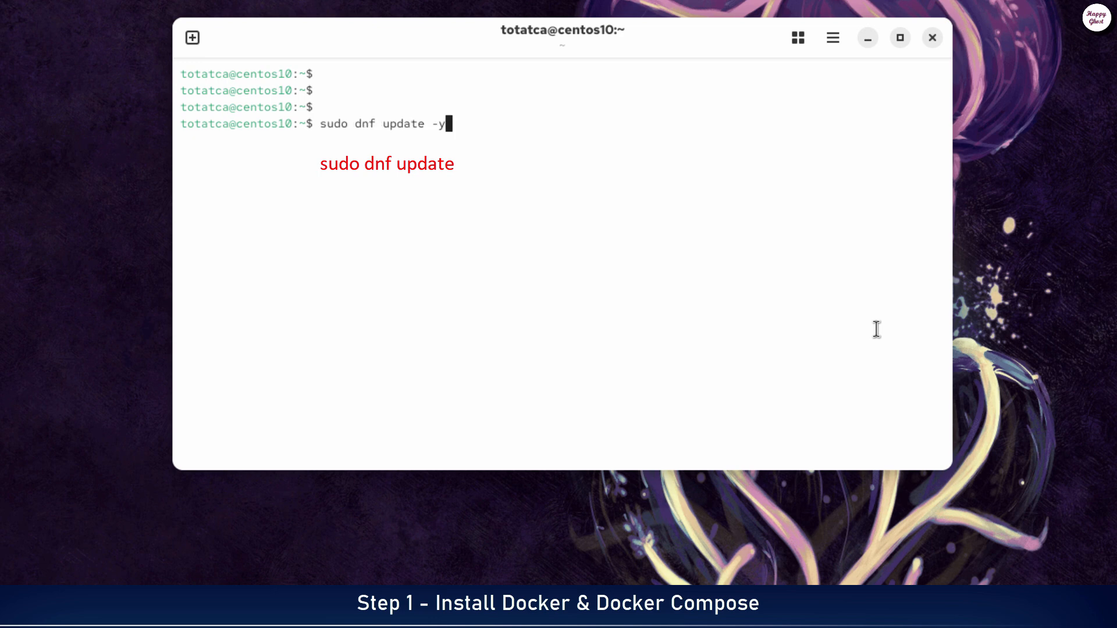
pyautogui.press('Return')
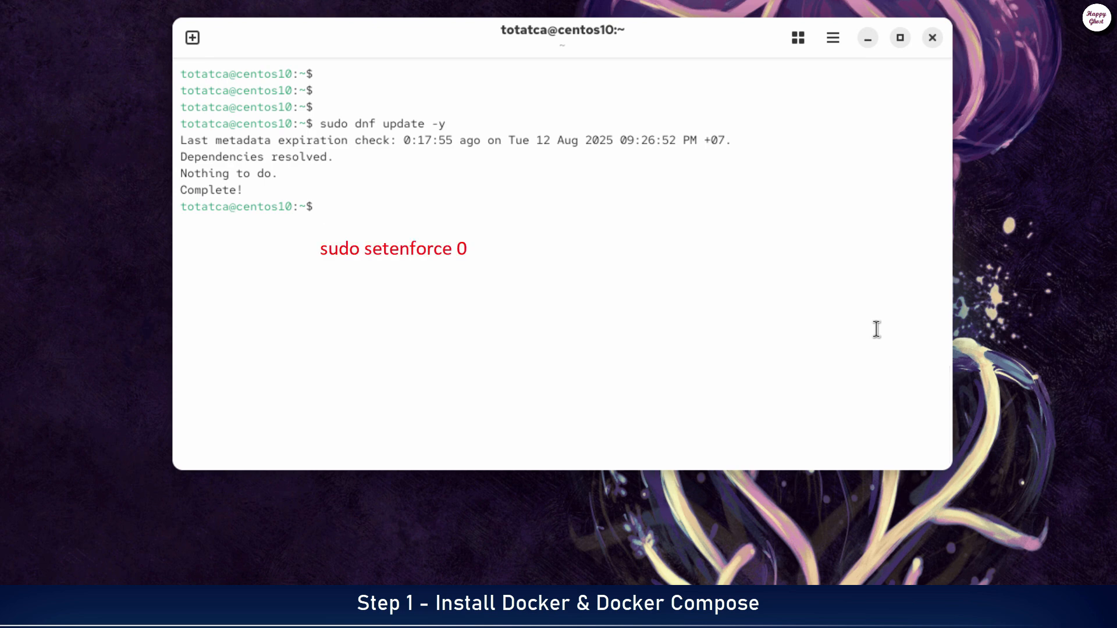
# Switch SELinux to permissive mode with 'sudo setenforce 0'
pyautogui.write('sudo sete')
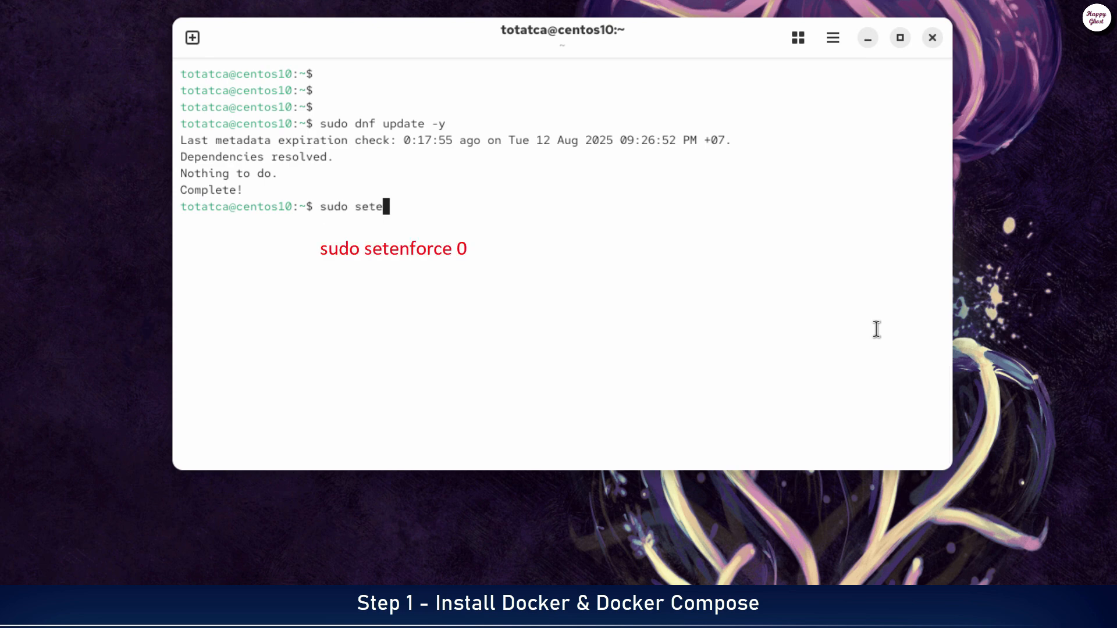
pyautogui.write('nforce 0')
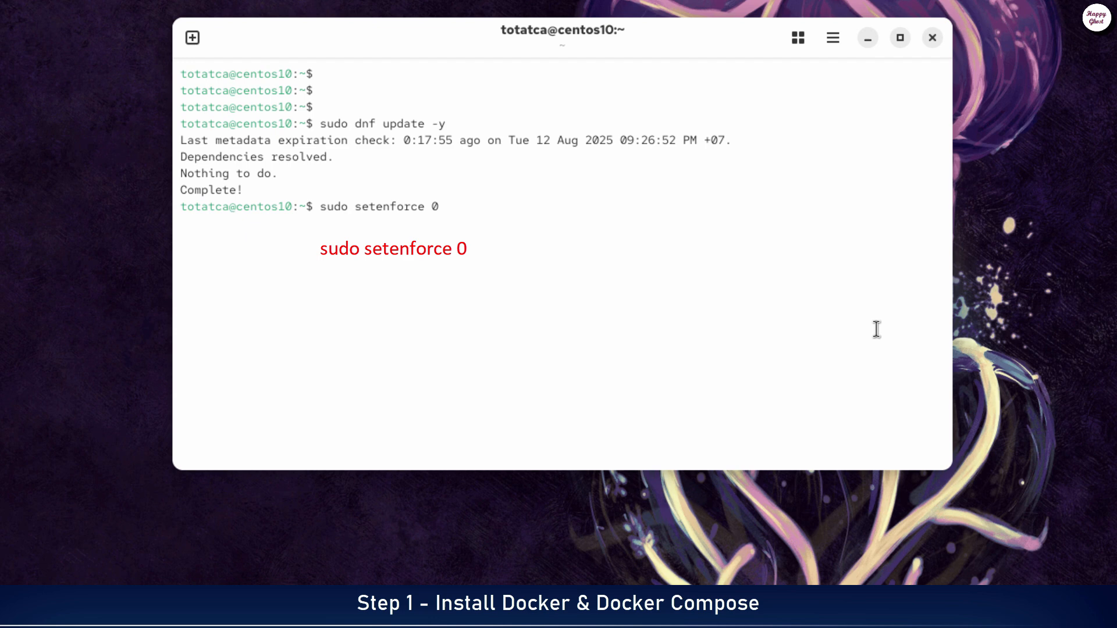
pyautogui.press('Return')
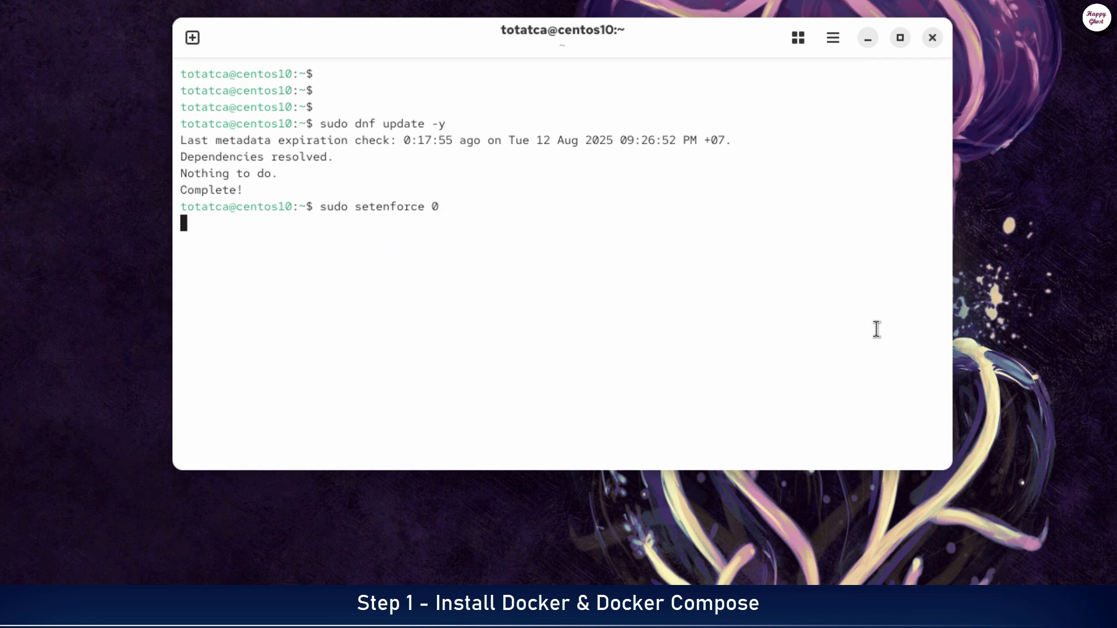
pyautogui.press('Return')
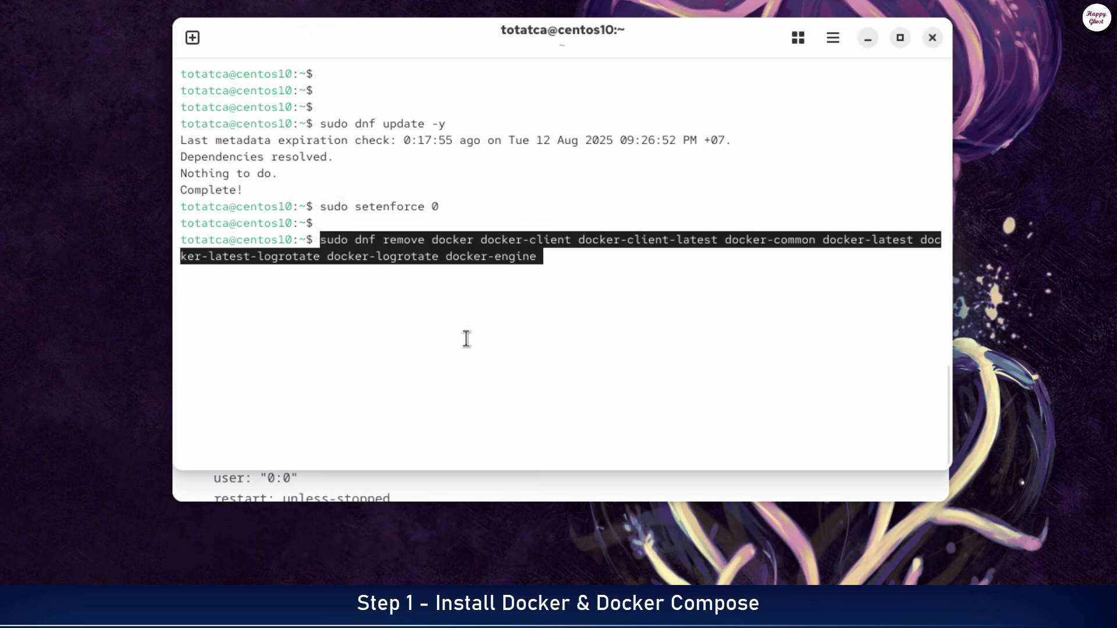
# Run the pasted dnf remove command for docker, docker-client, docker-common and docker-engine
pyautogui.click(468, 340)
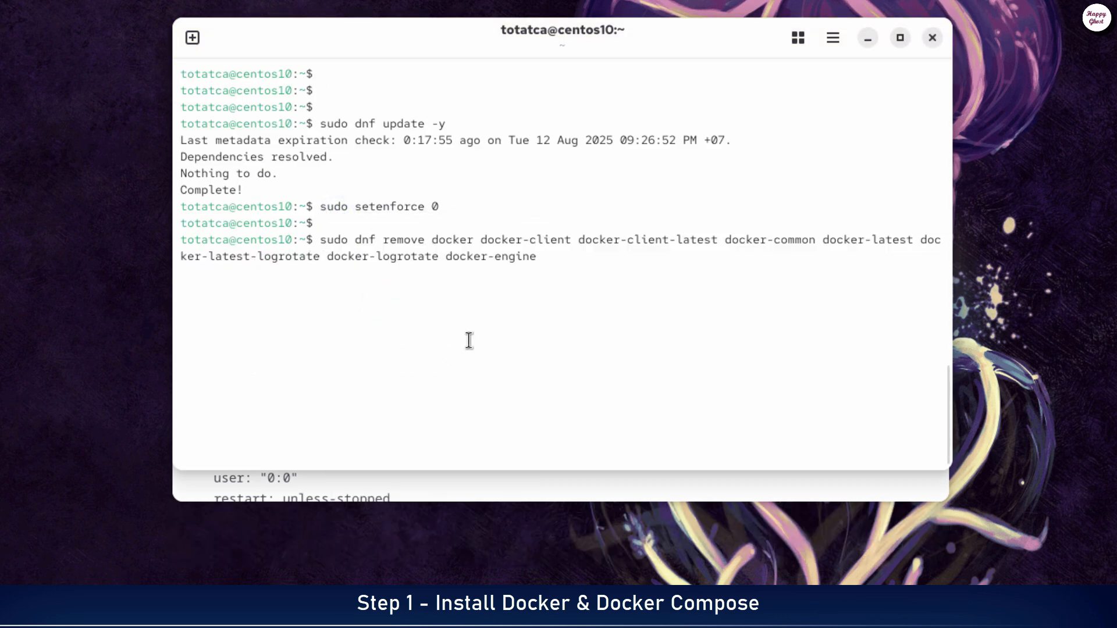
pyautogui.press('Return')
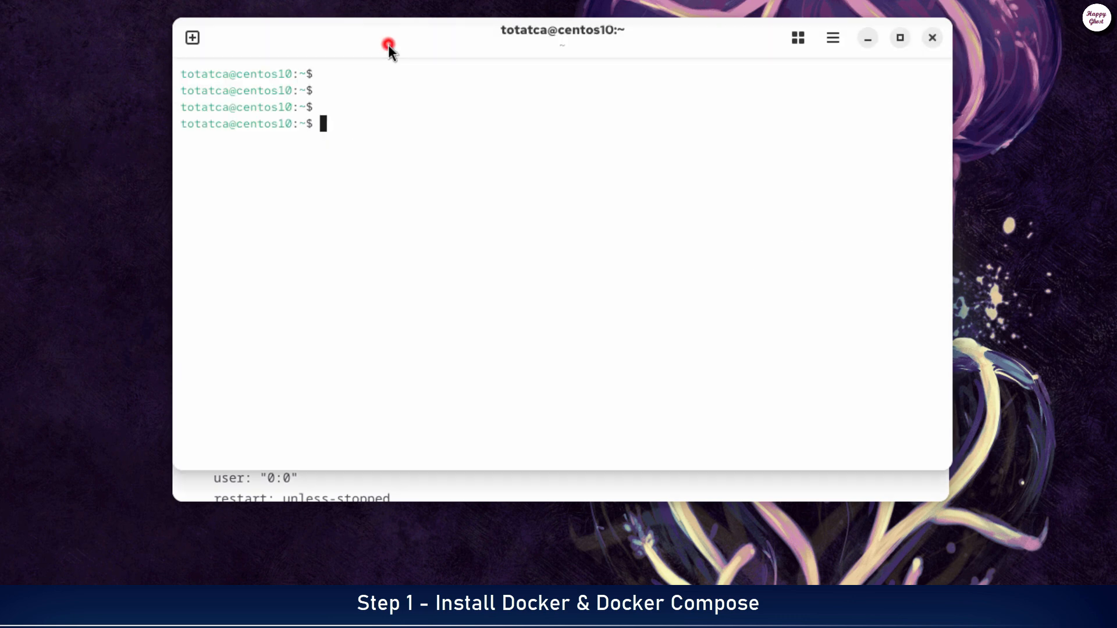
# Install dnf-utils, then add the download.docker.com docker-ce.repo with yum-config-manager
pyautogui.write('sudo dnf install -y dnf-utils')
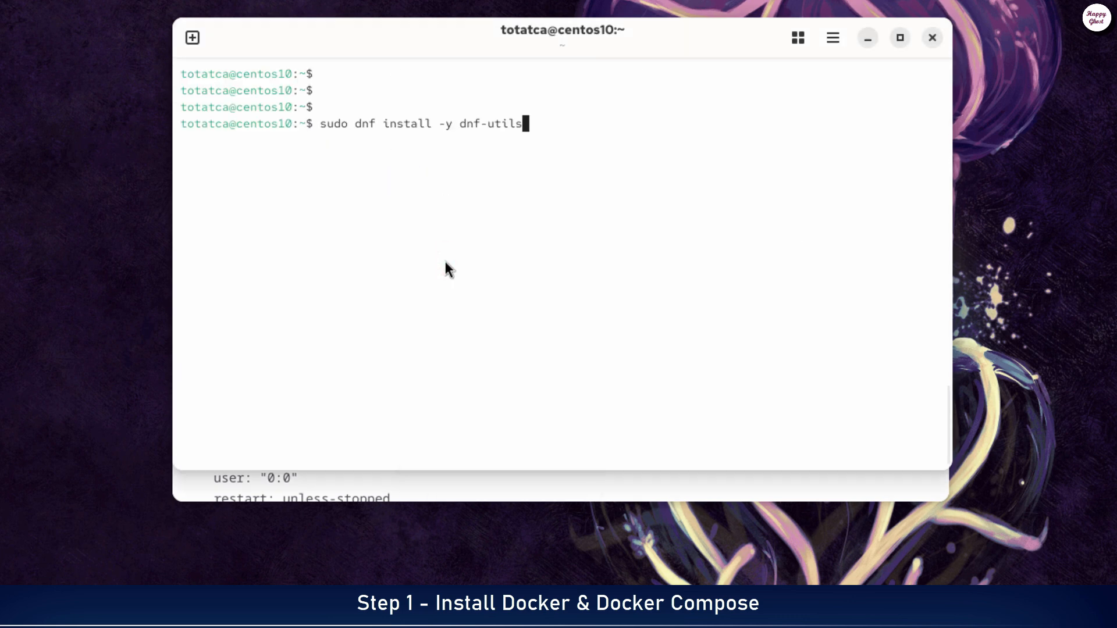
pyautogui.press('Return')
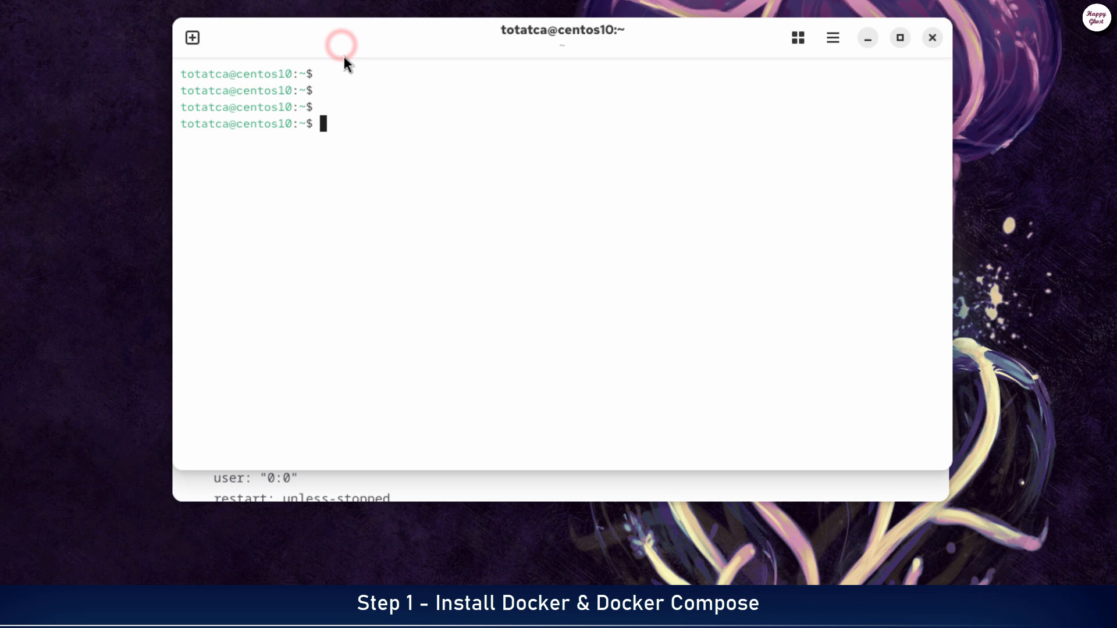
pyautogui.write('sudo yum-config-manager --add-repo https://download.docker.com/linux/centos/docker-ce.repo')
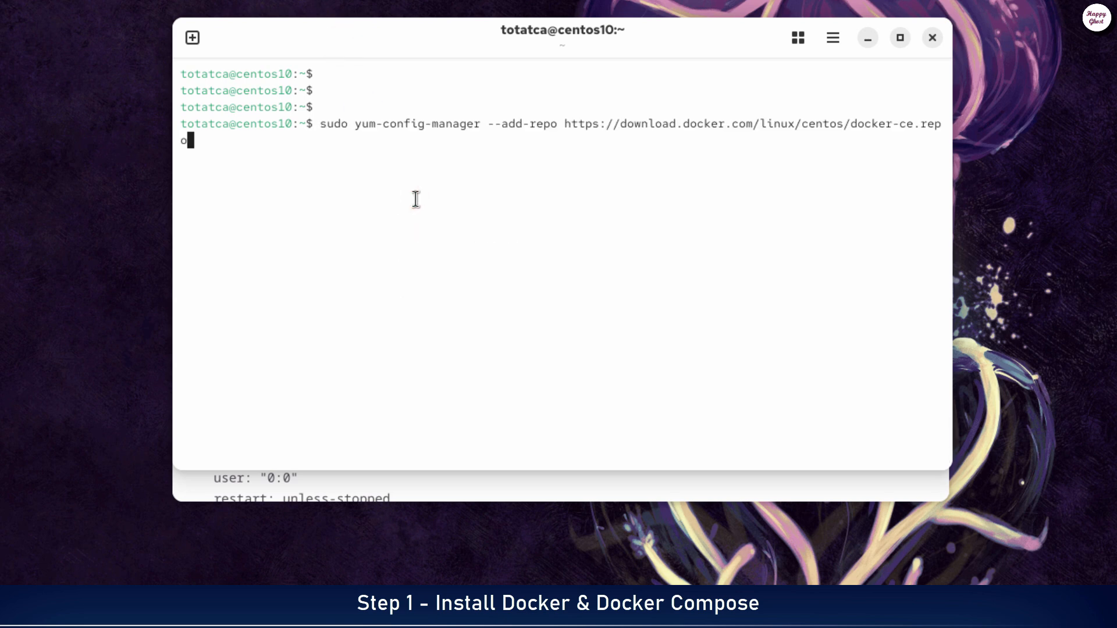
pyautogui.press('Return')
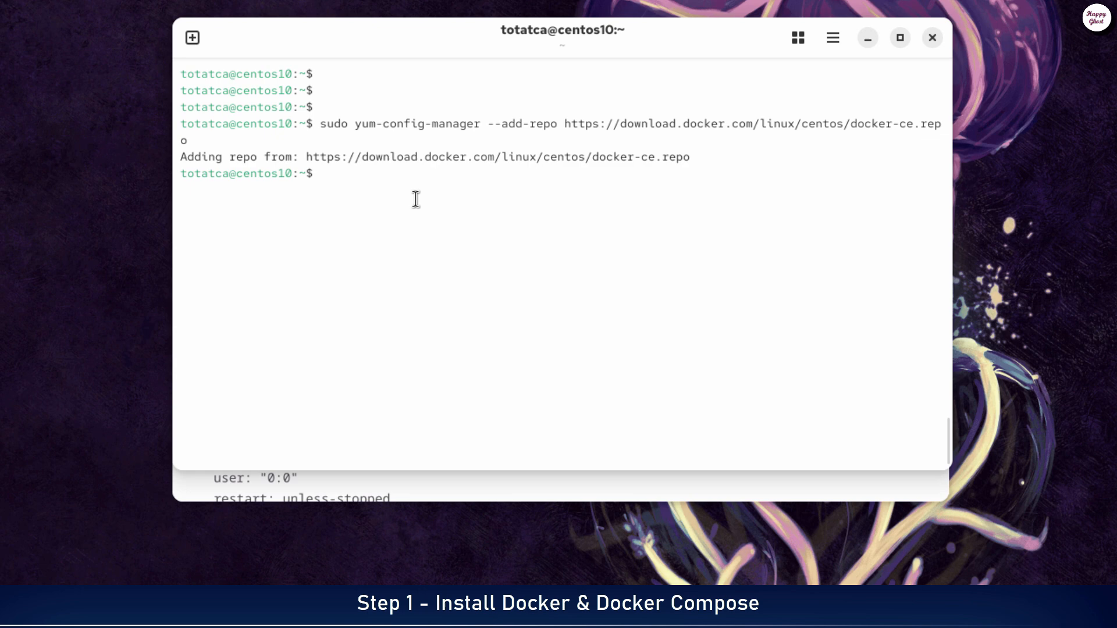
pyautogui.press('Return')
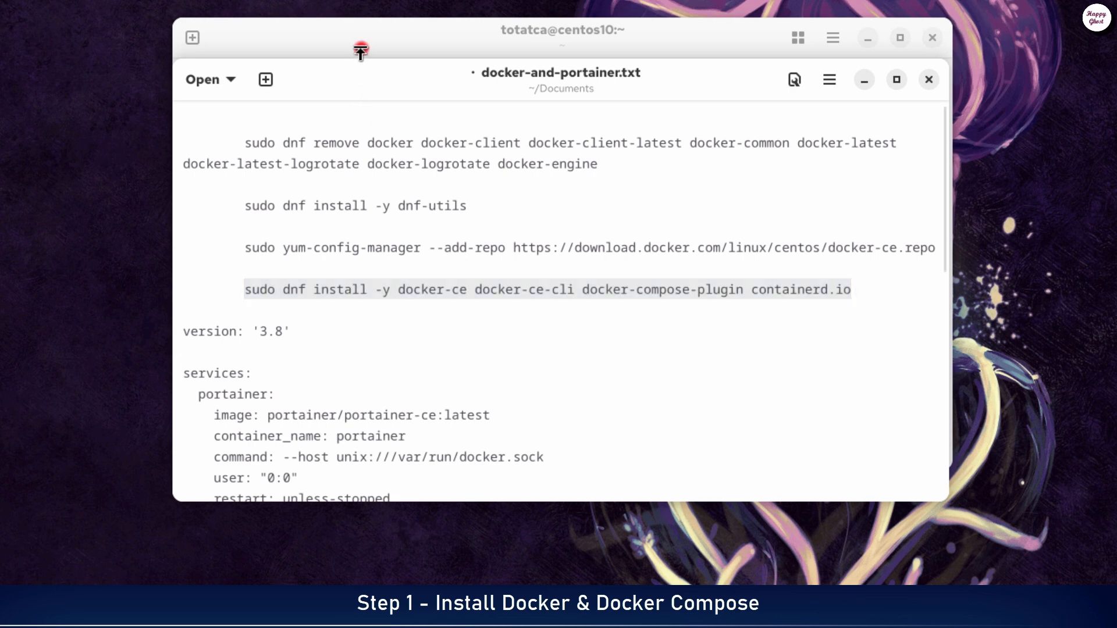
# Paste and run the install of docker-ce, docker-ce-cli, docker-compose-plugin and containerd.io
pyautogui.rightClick(395, 195)
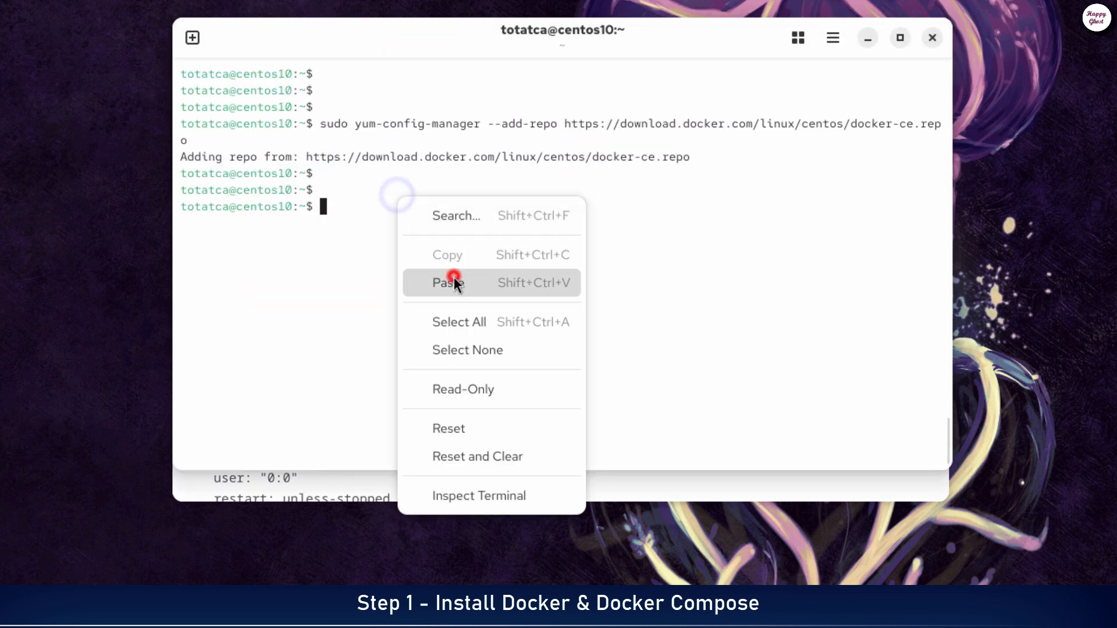
pyautogui.click(449, 282)
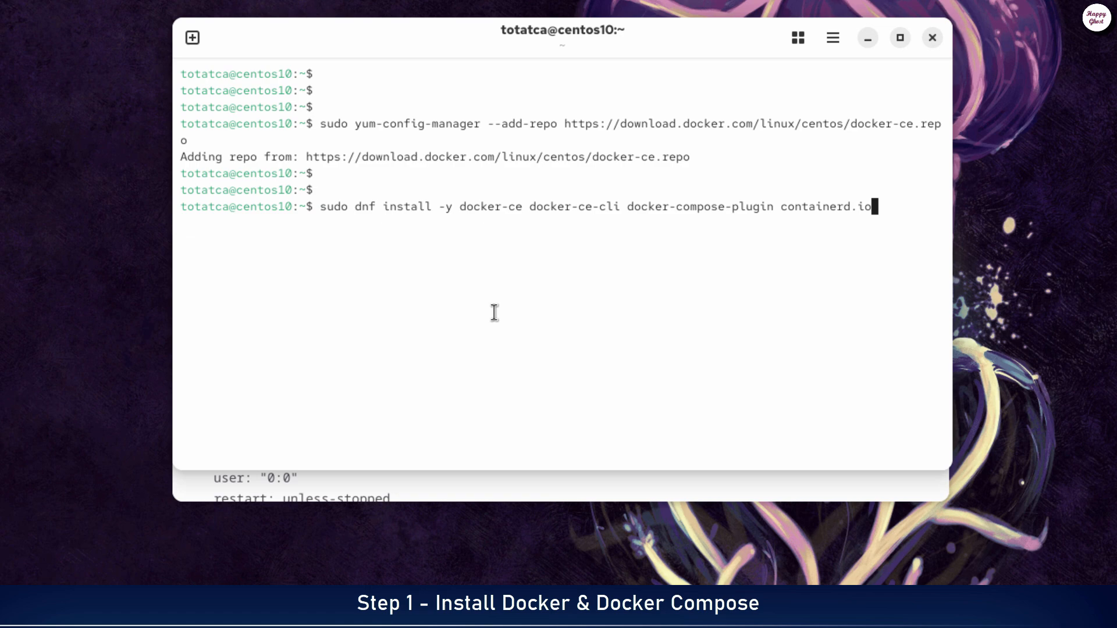
pyautogui.press('Return')
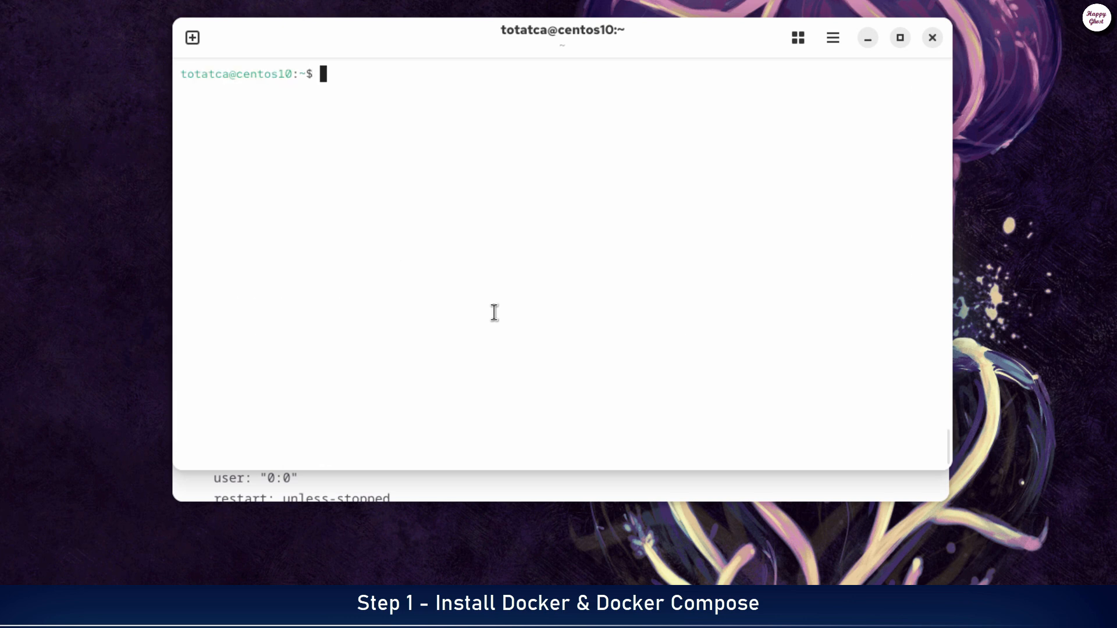
# Check the Docker version with 'sudo docker -v', showing 28.3.3
pyautogui.press('Return')
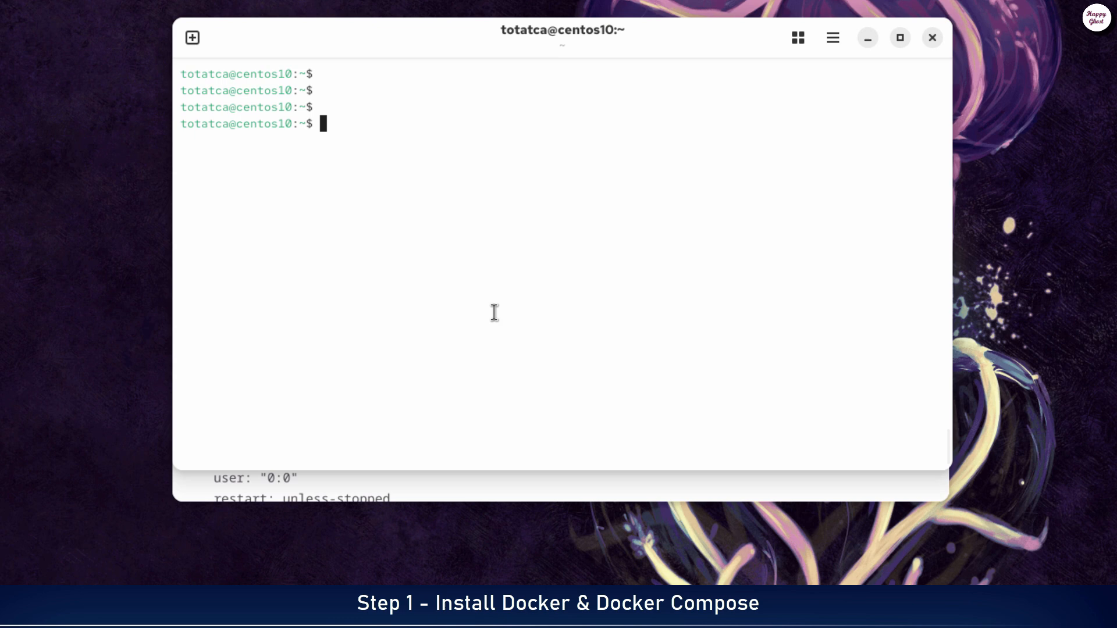
pyautogui.write('sud')
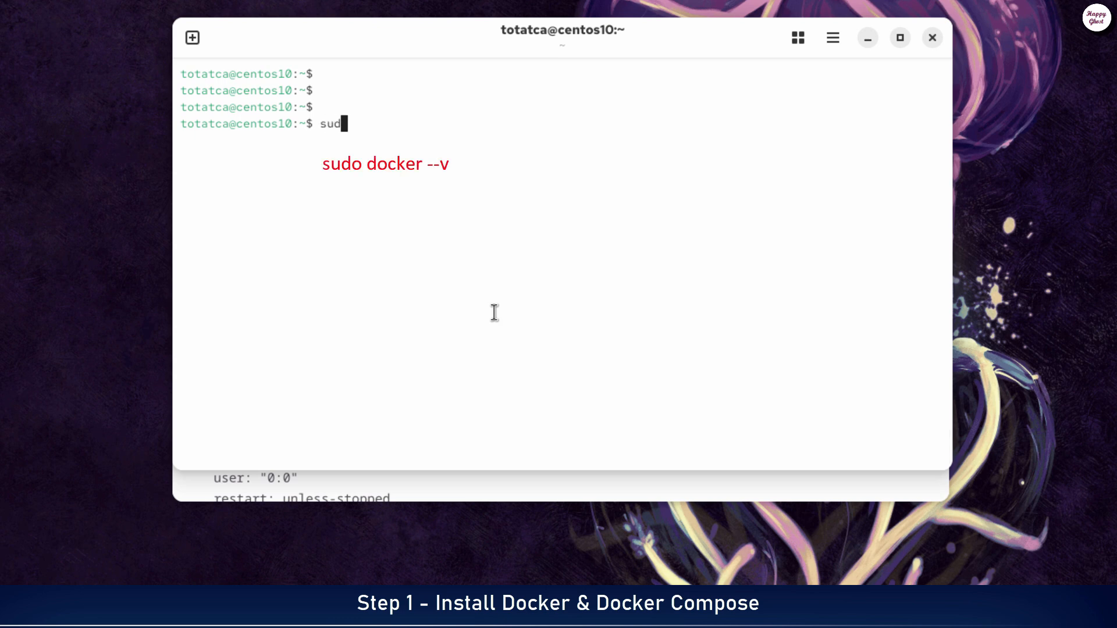
pyautogui.write('o docker -v')
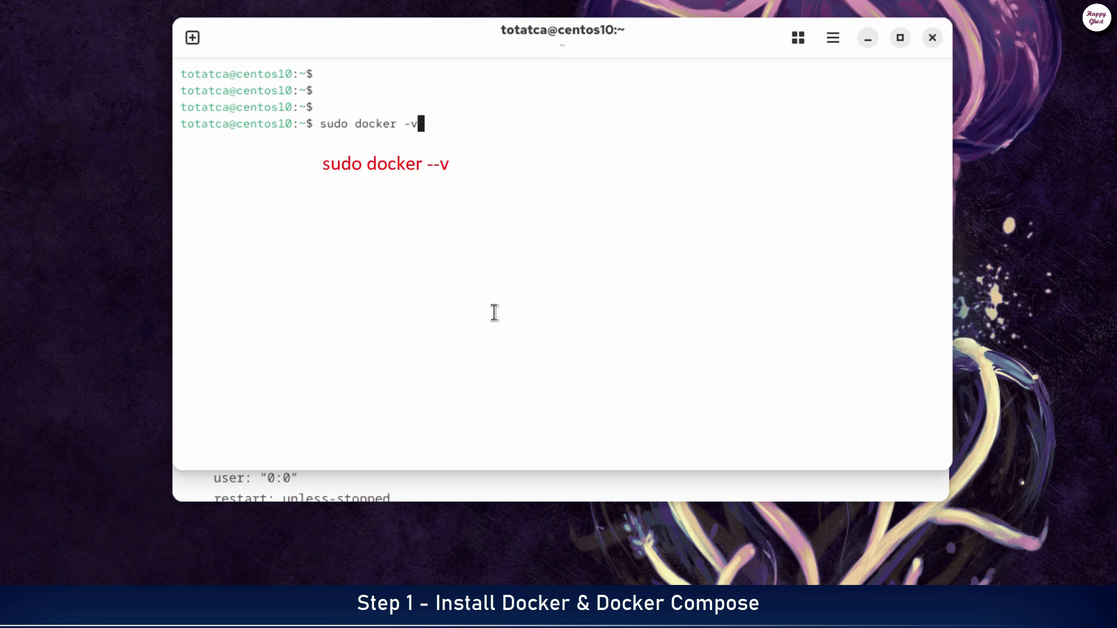
pyautogui.press('Return')
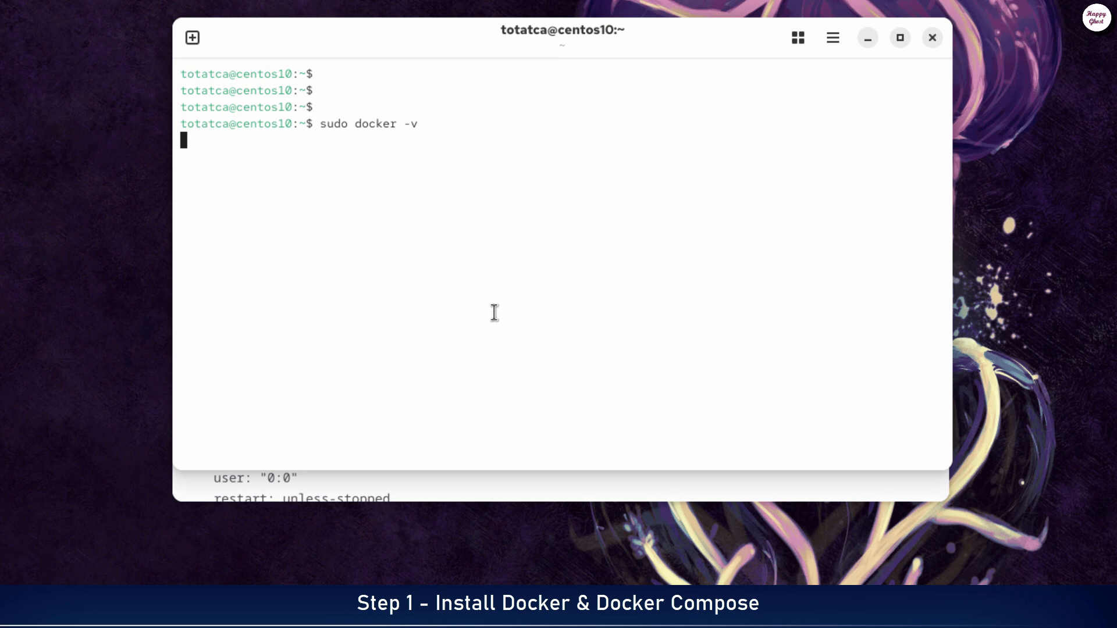
pyautogui.press('Return')
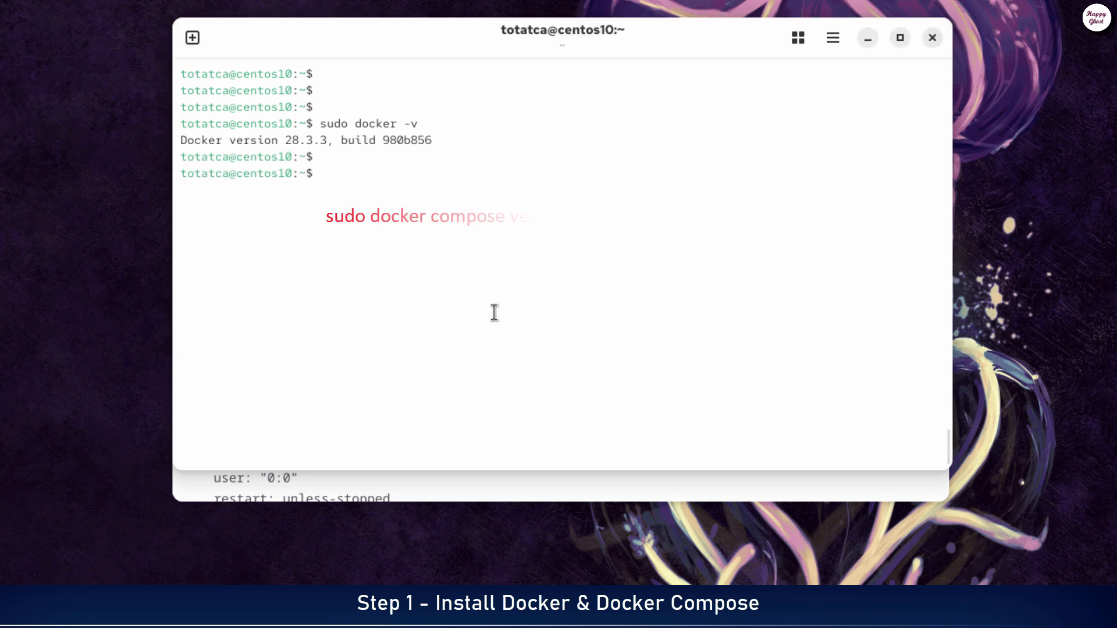
# Check the Docker Compose version with 'sudo docker compose version', showing v2.39.1
pyautogui.write('sudo docker compose vers')
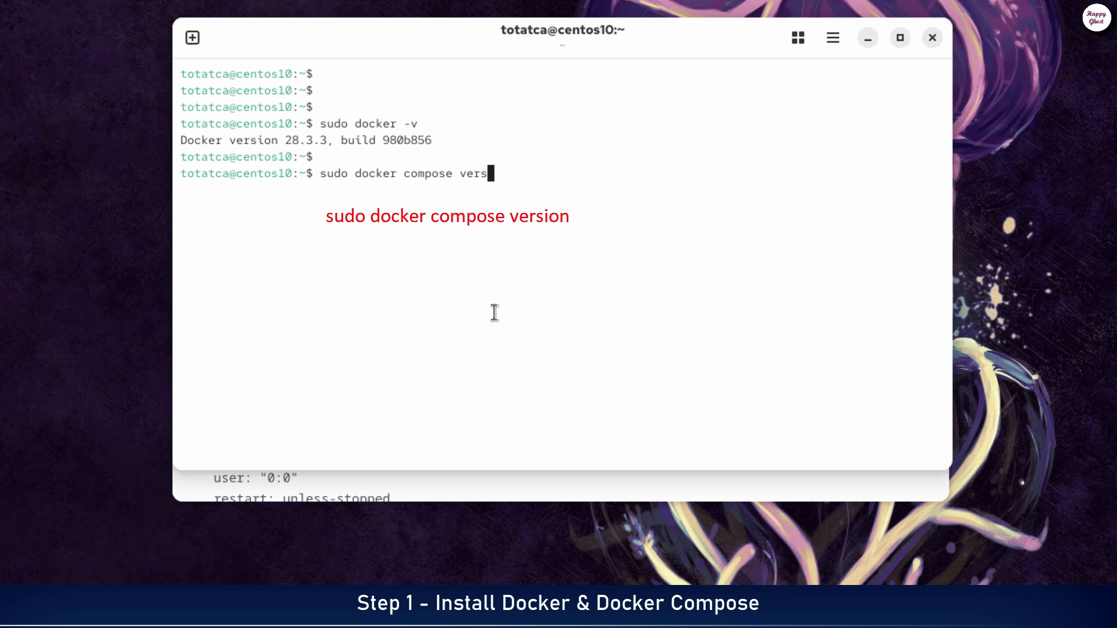
pyautogui.press('Return')
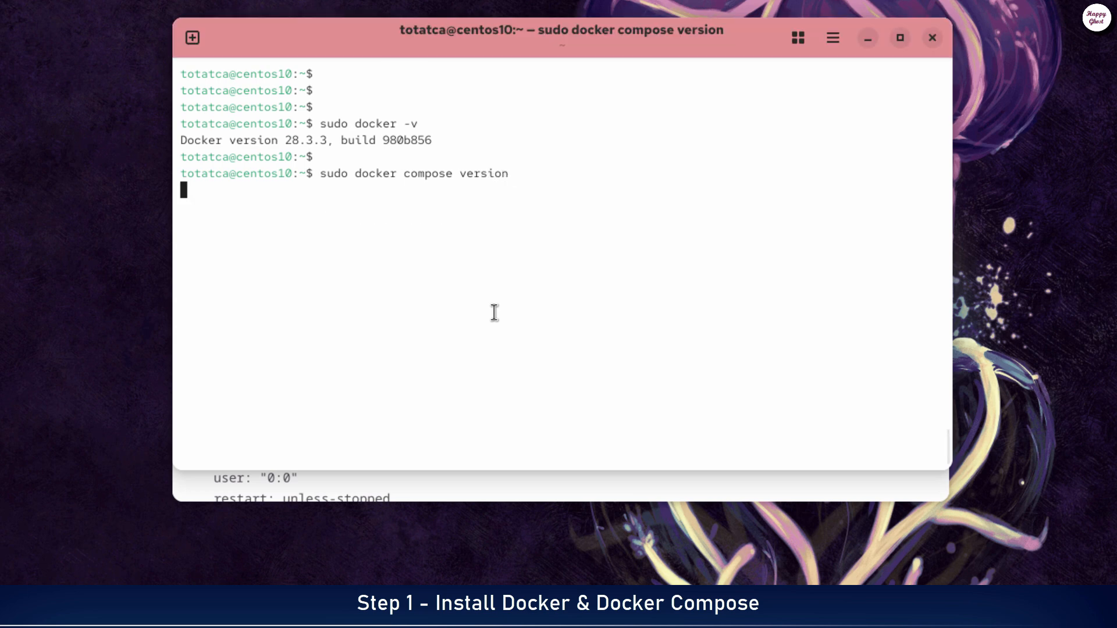
pyautogui.press('Return')
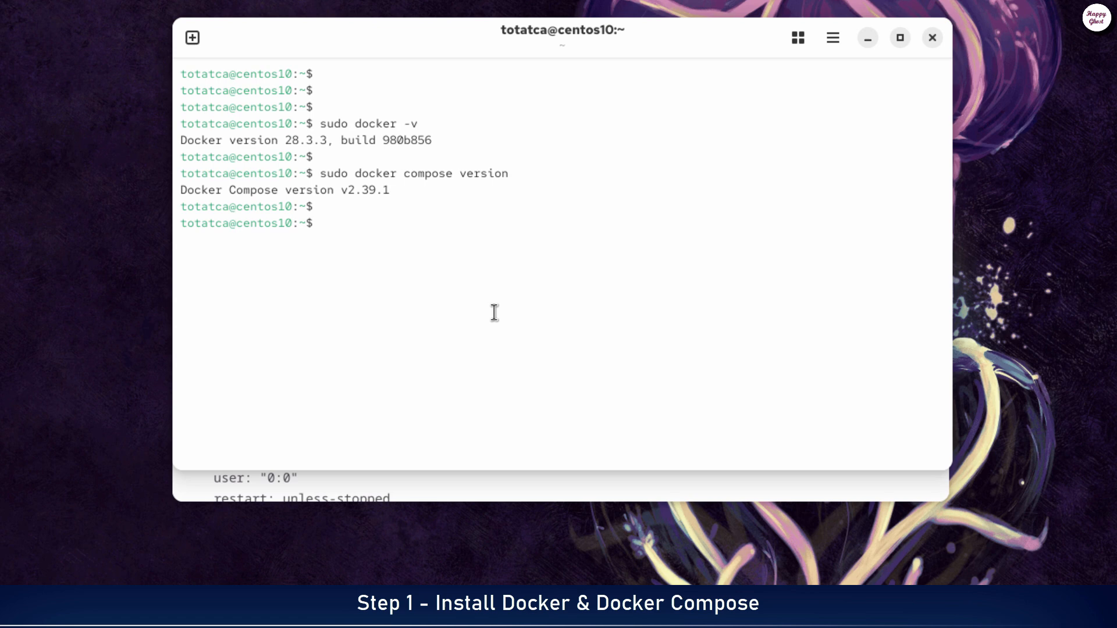
# Enable Docker at boot and start it with 'systemctl enable' and 'systemctl start'
pyautogui.write('s')
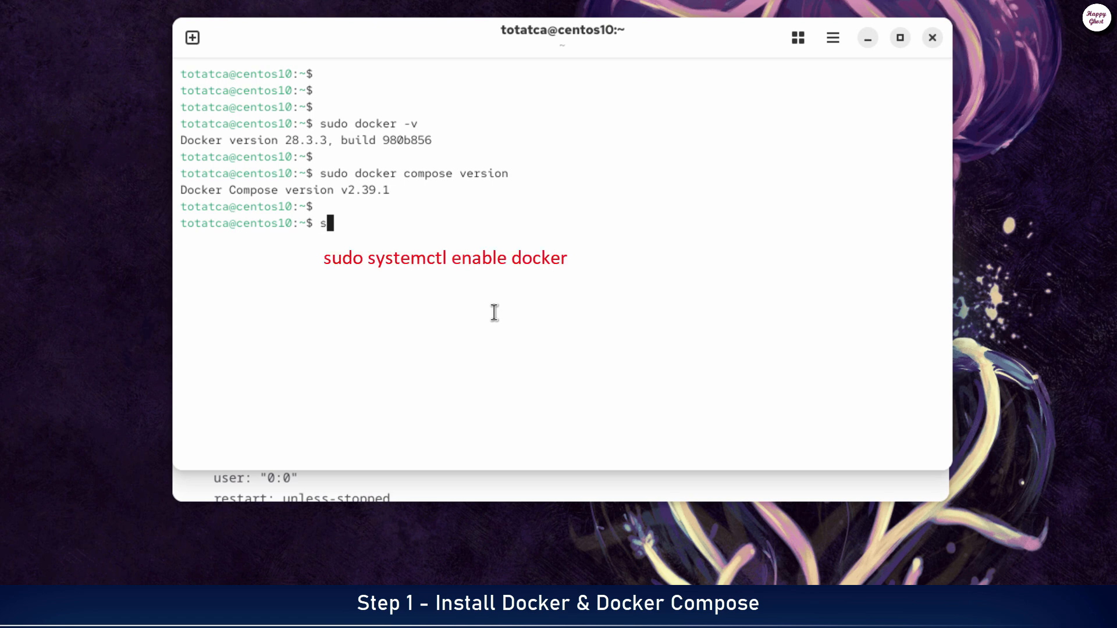
pyautogui.write('udo systemctl enable docker')
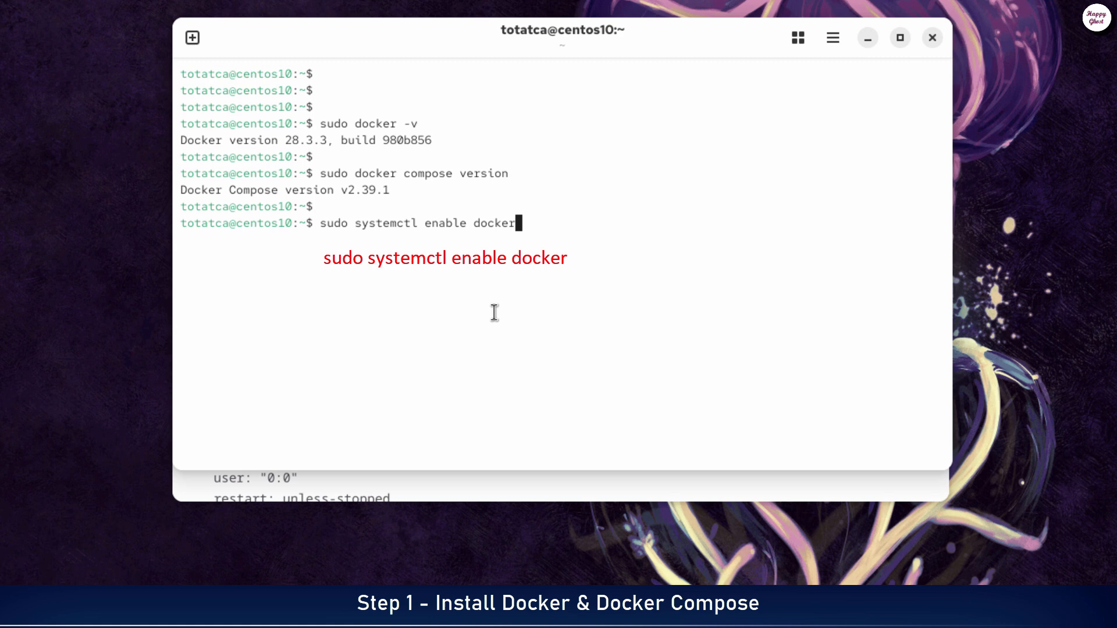
pyautogui.press('Return')
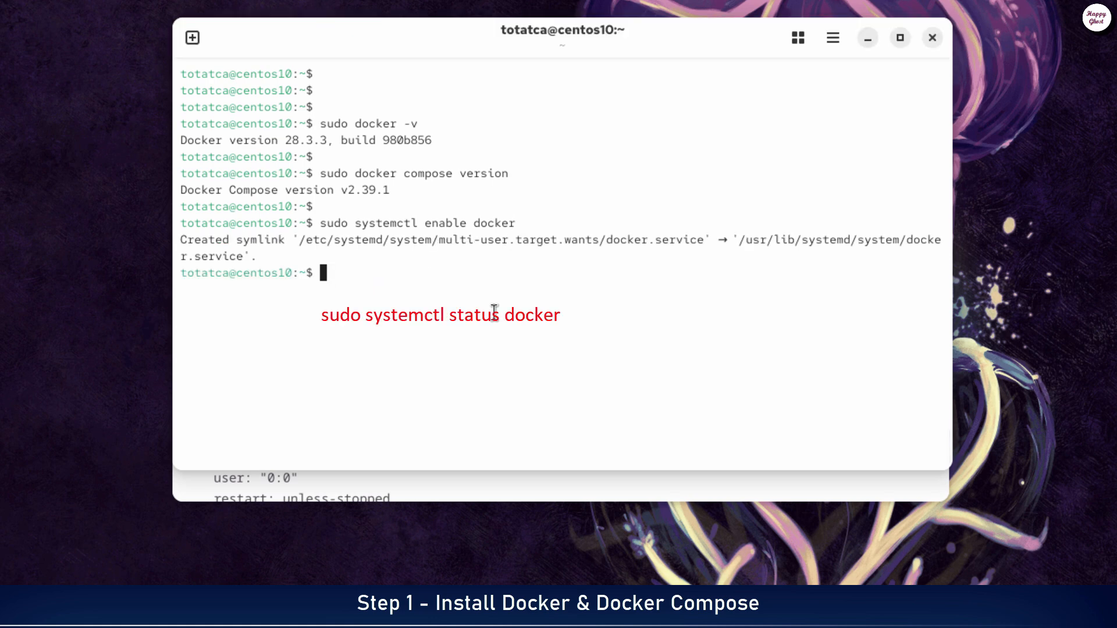
pyautogui.write('sudo systemctl')
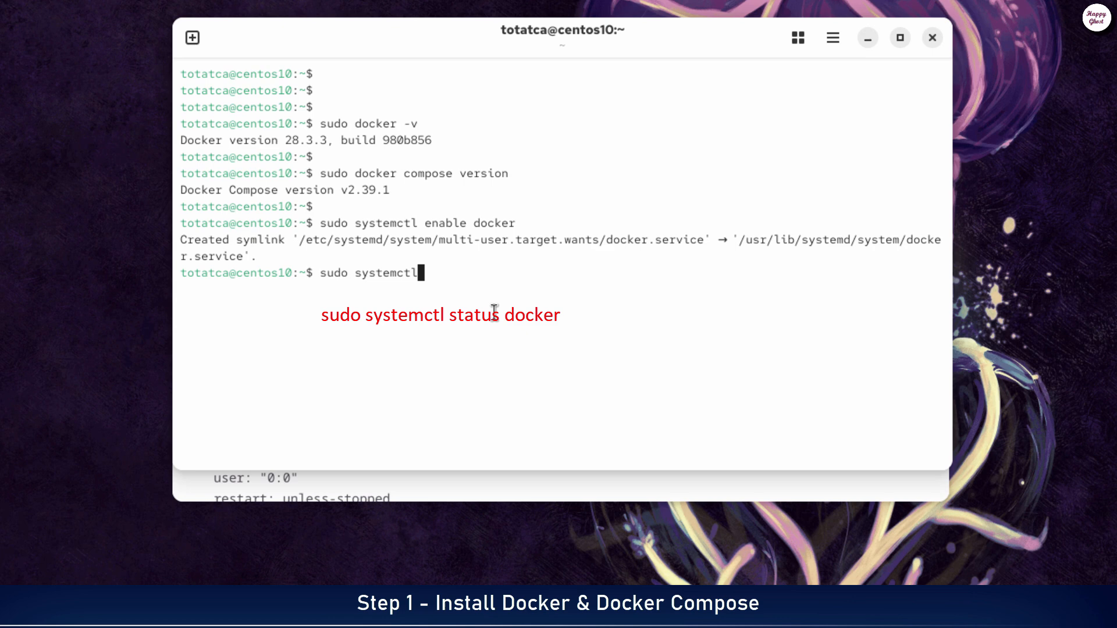
pyautogui.write('start do')
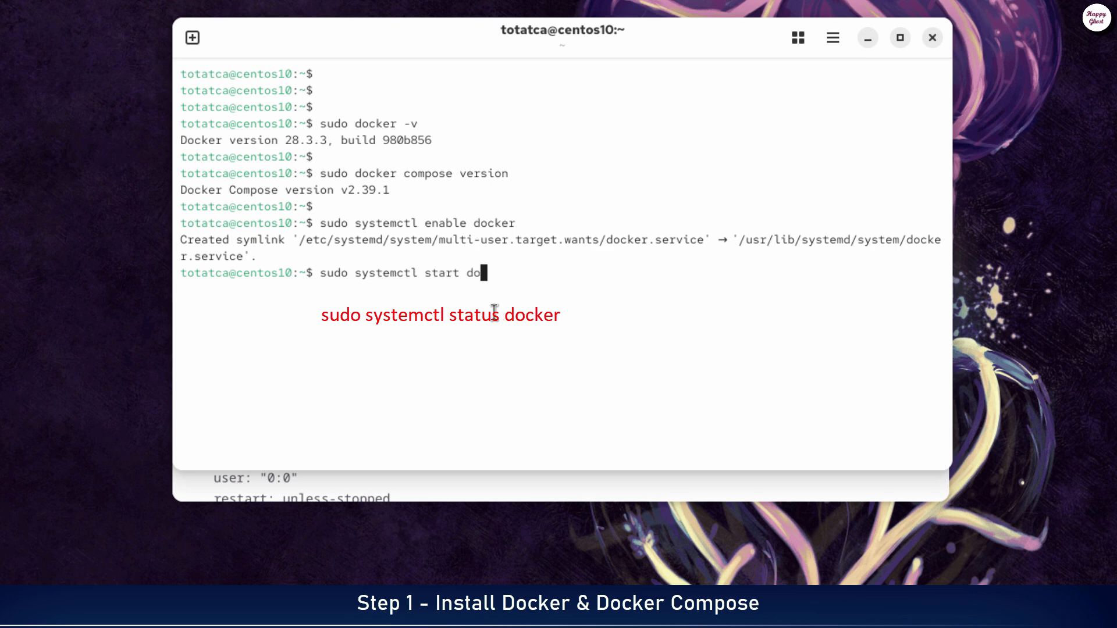
pyautogui.press('Return')
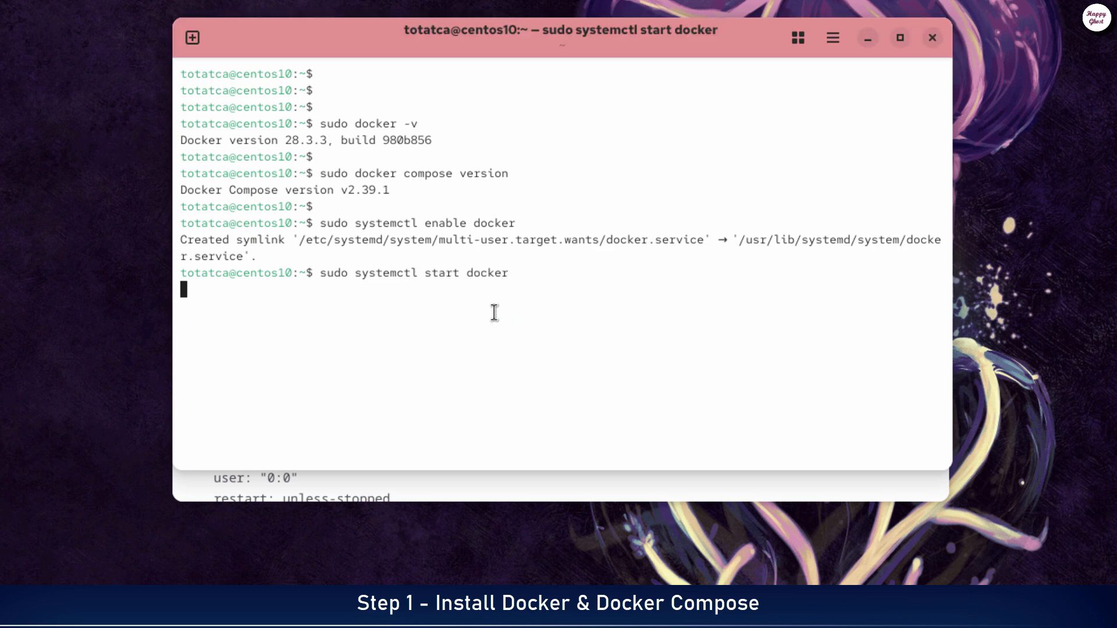
pyautogui.press('Return')
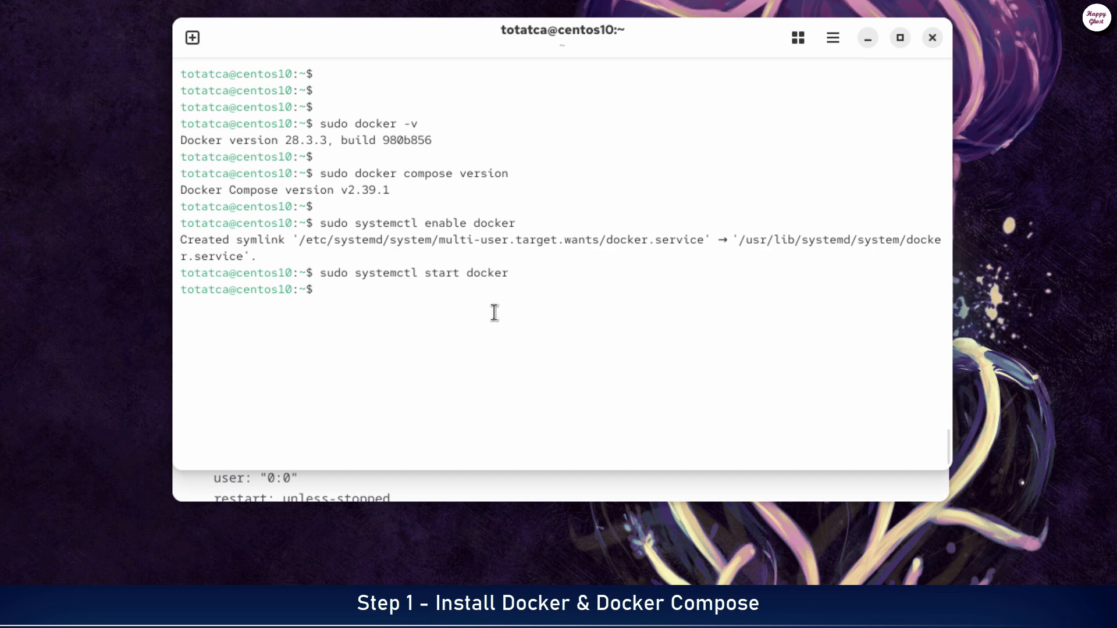
# Check the Docker service status with 'sudo systemctl status docker'
pyautogui.write('sudo system')
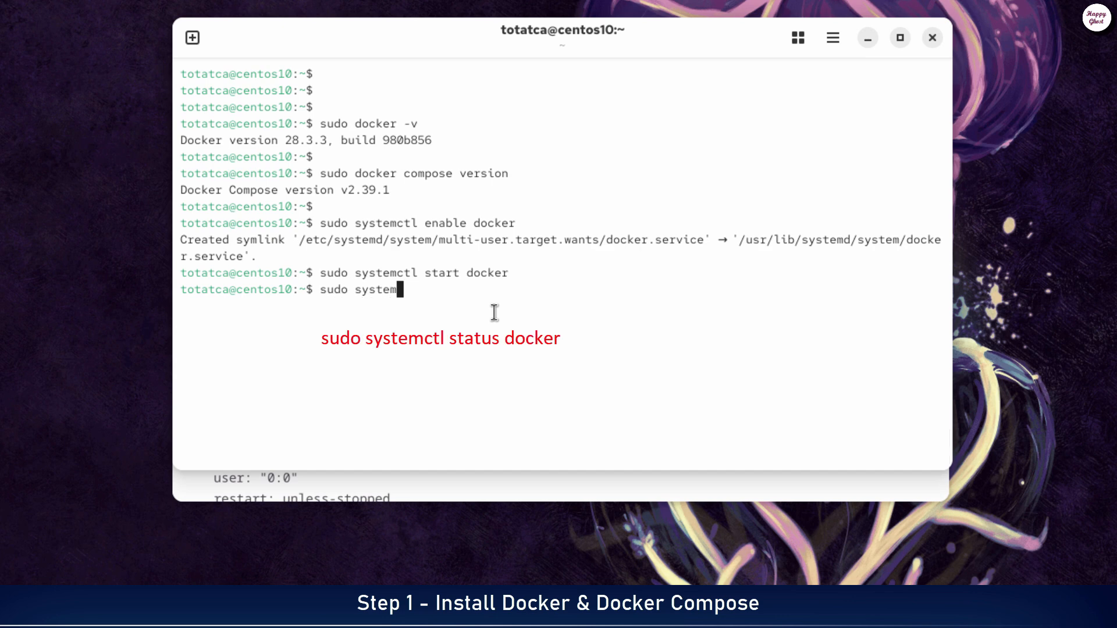
pyautogui.write('ctl status docke')
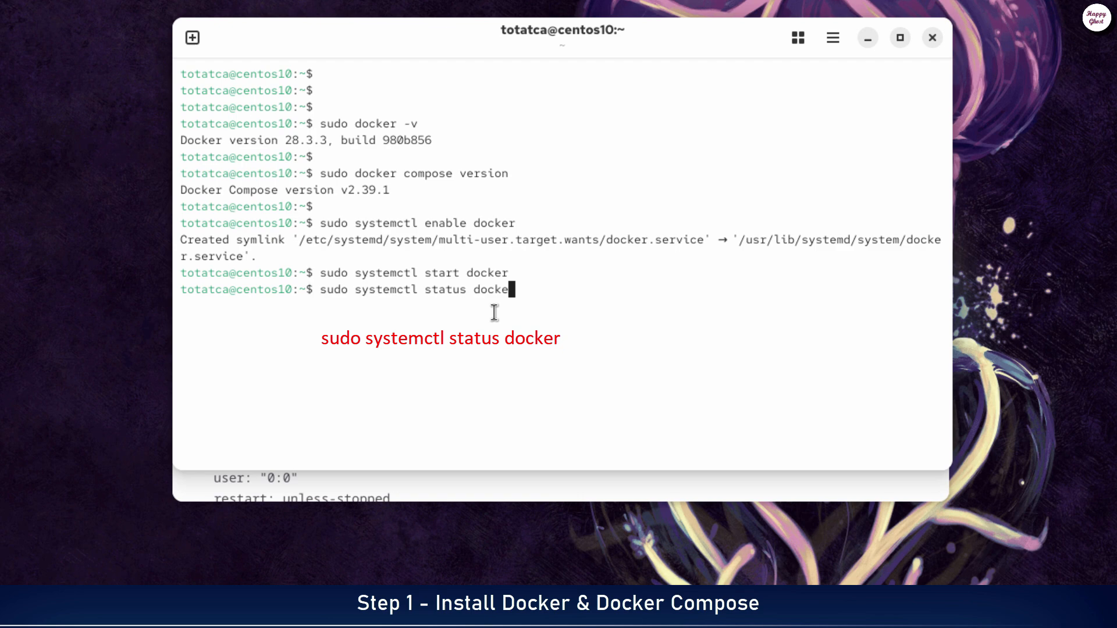
pyautogui.press('Return')
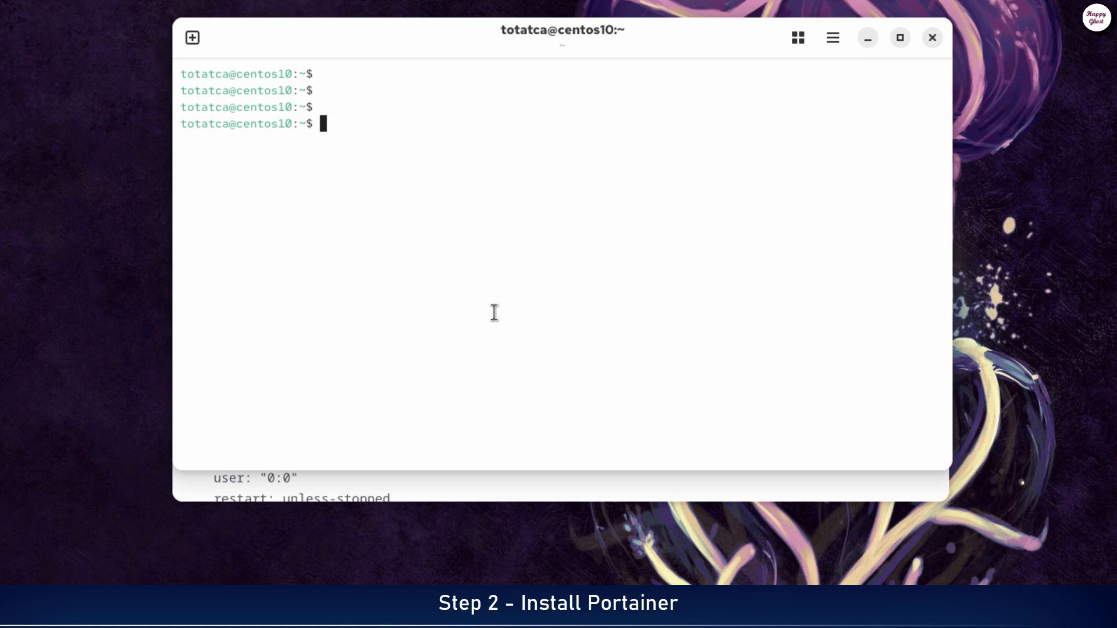
# Create the portainer directory and move into it
pyautogui.write('m')
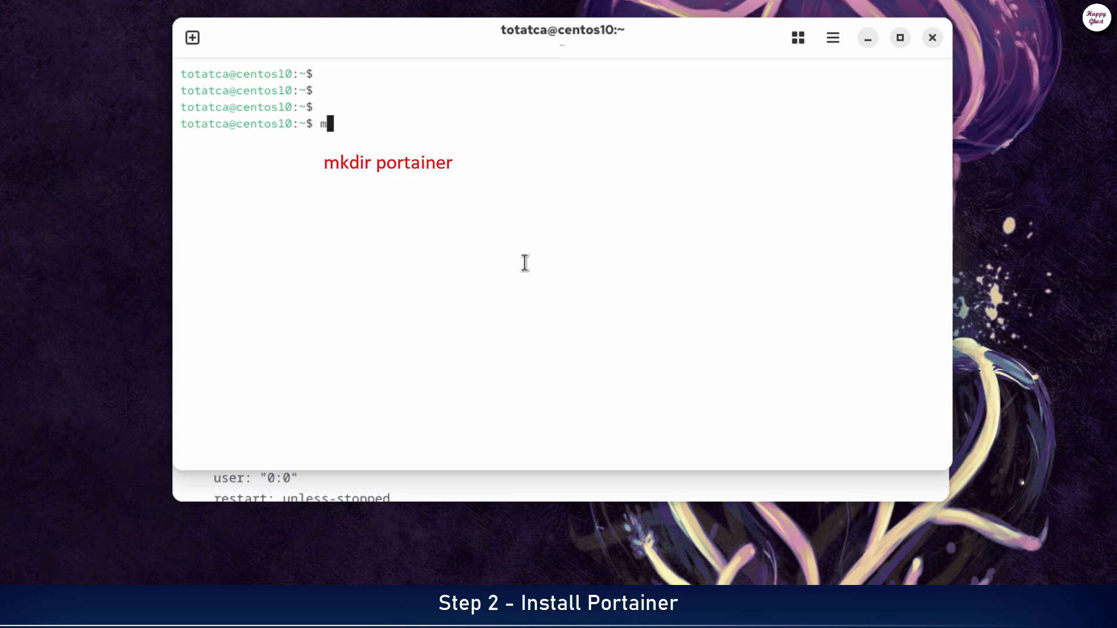
pyautogui.write('kdir port')
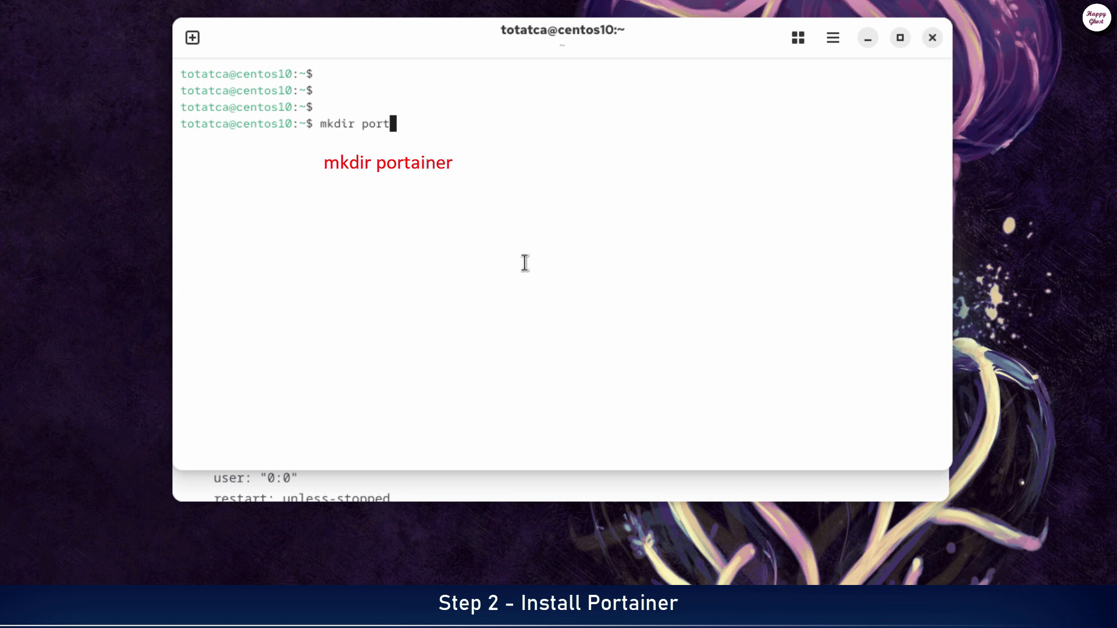
pyautogui.write('iner')
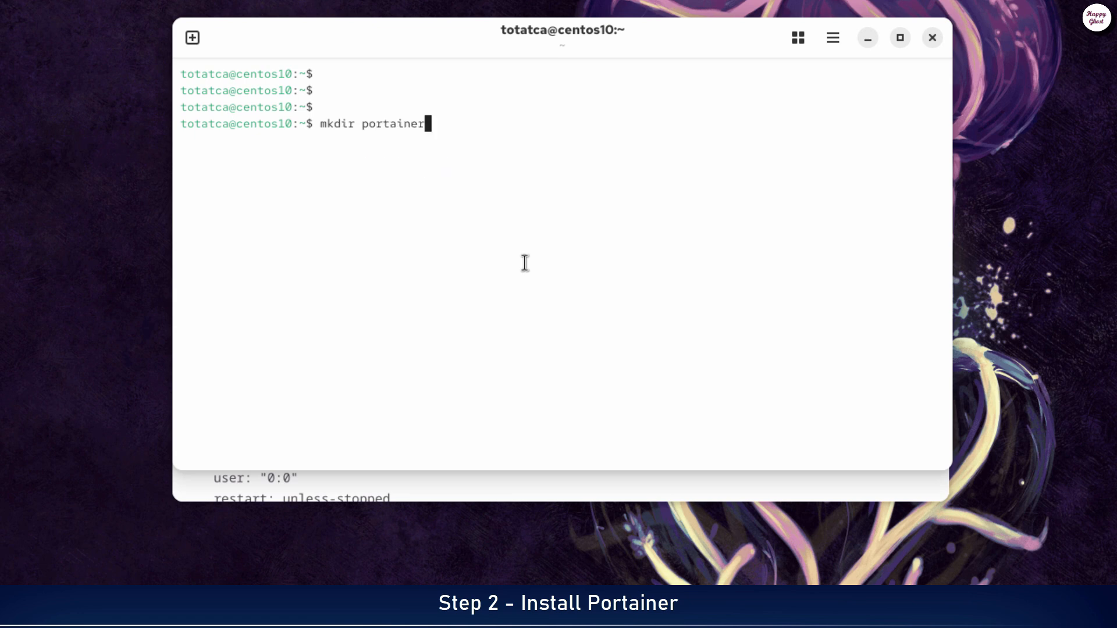
pyautogui.press('Return')
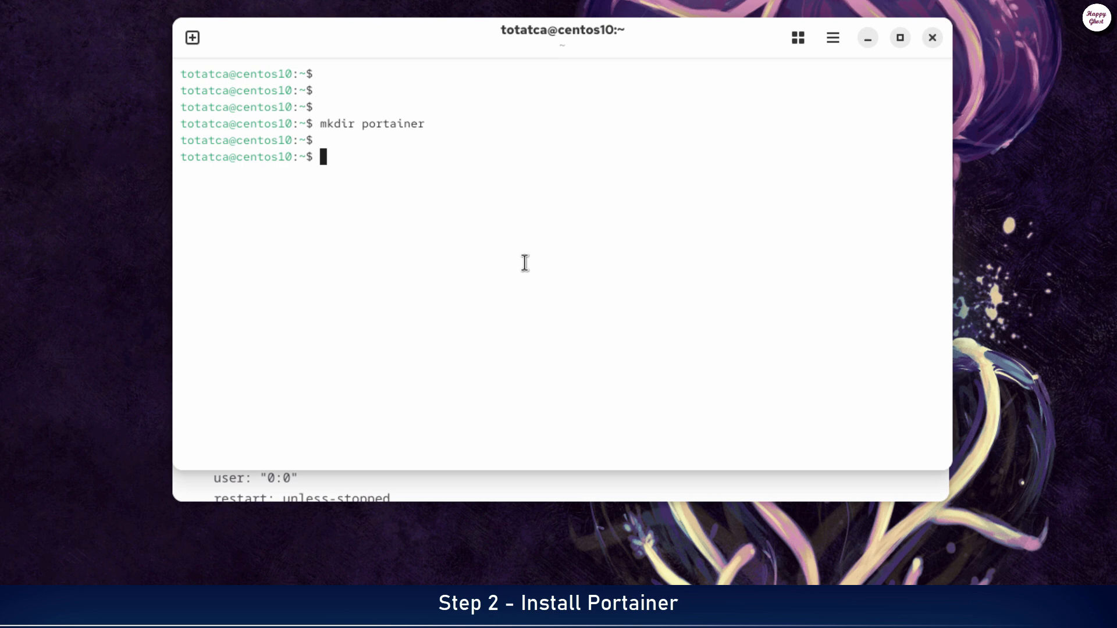
pyautogui.write('cd')
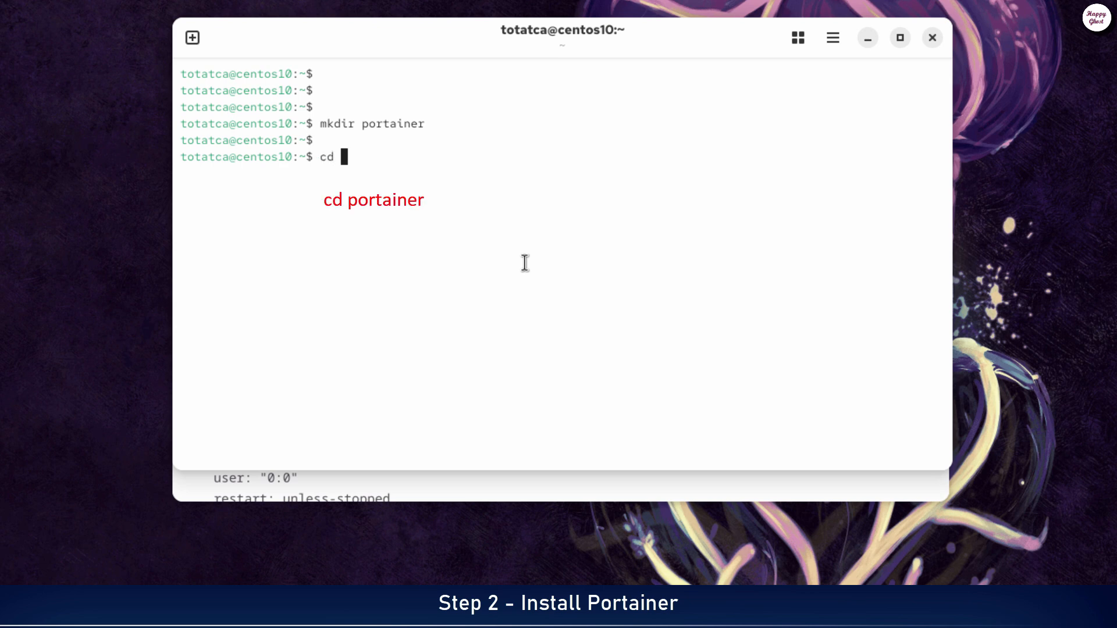
pyautogui.write('portainer/')
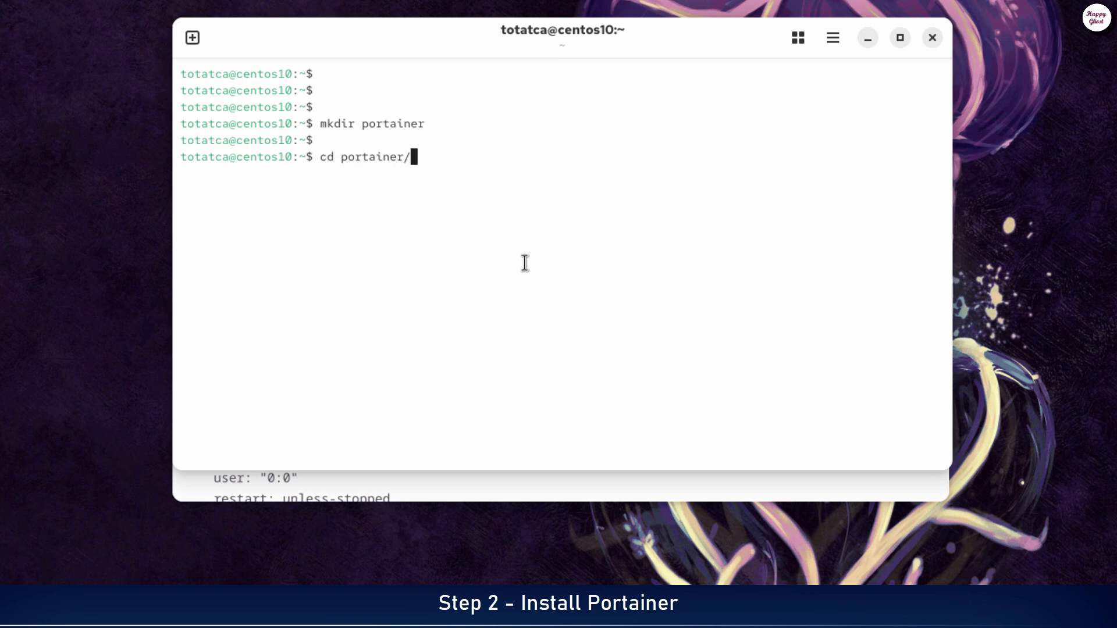
pyautogui.press('Return')
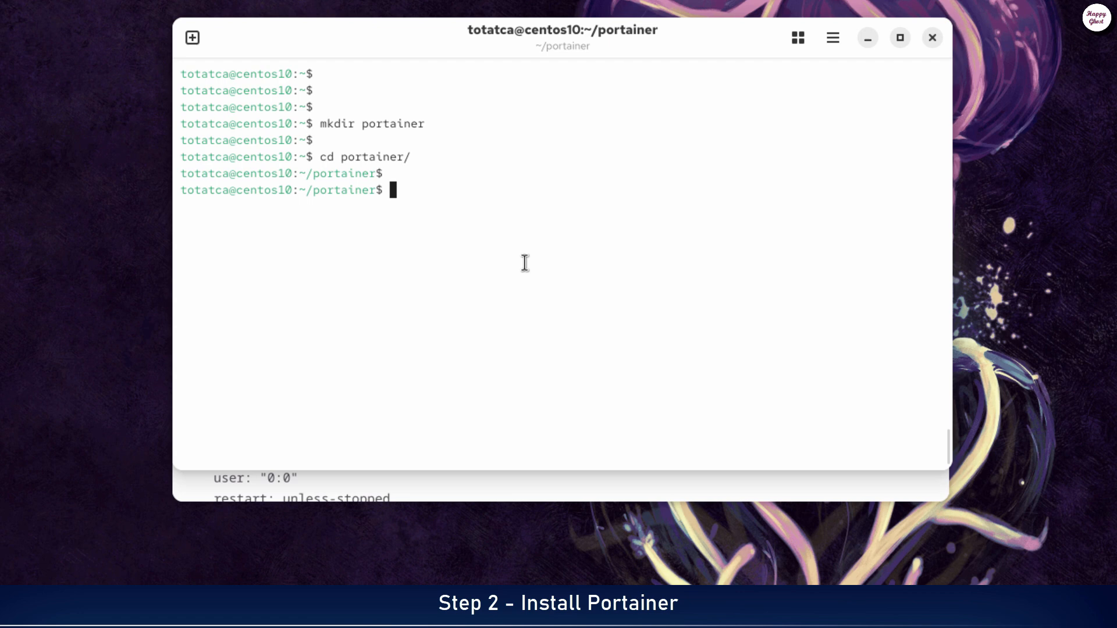
# Create an empty docker-compose.yml with touch and open it in vim
pyautogui.write('touch')
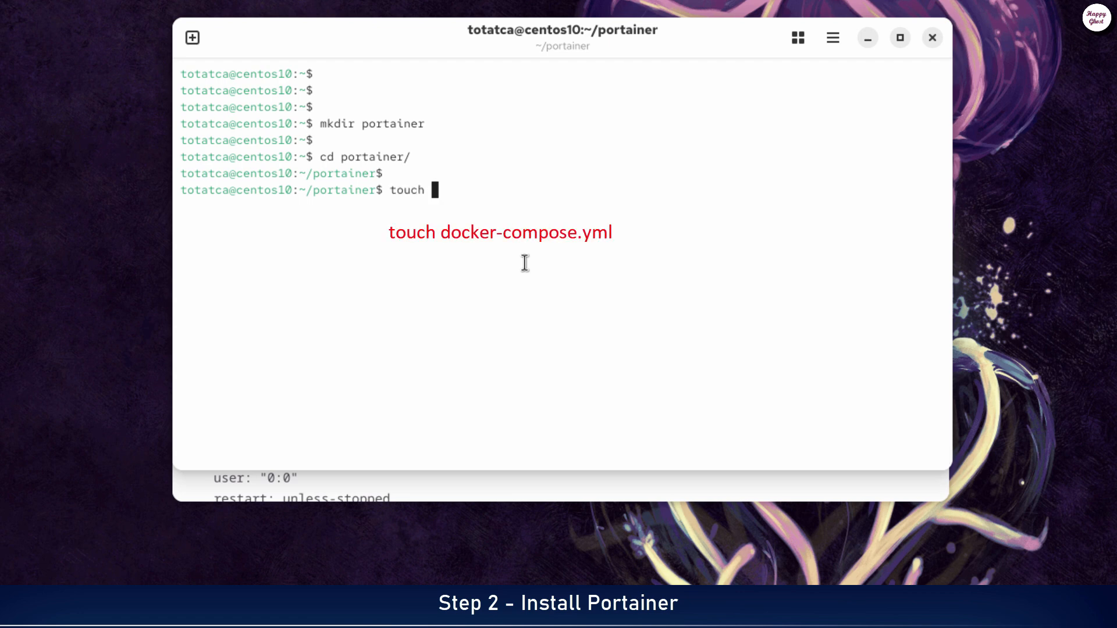
pyautogui.write('docker-compose')
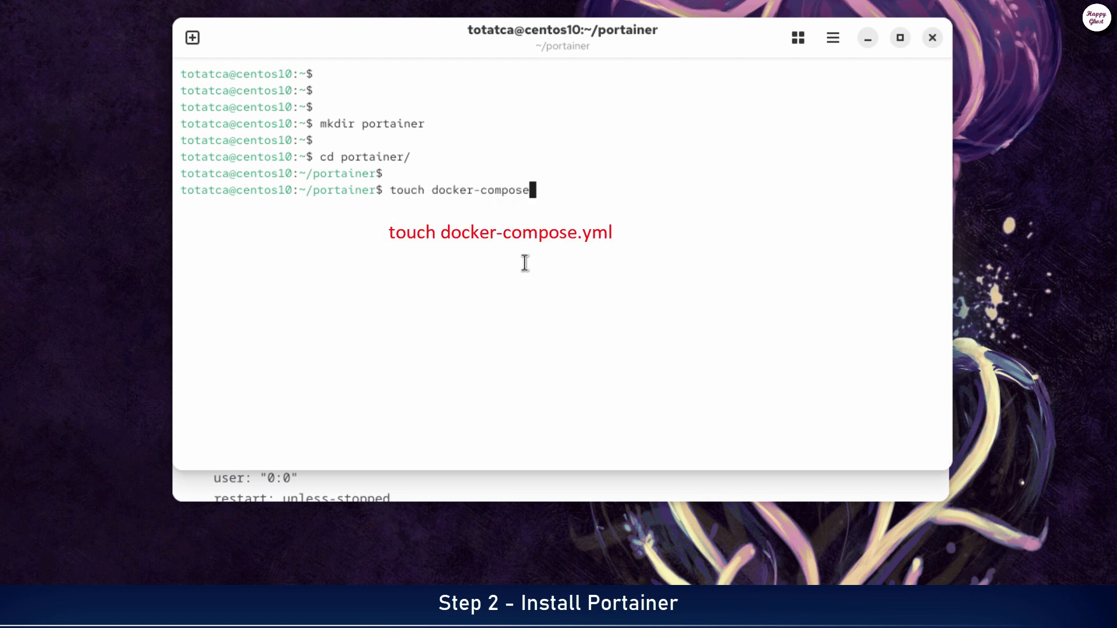
pyautogui.write('.yml')
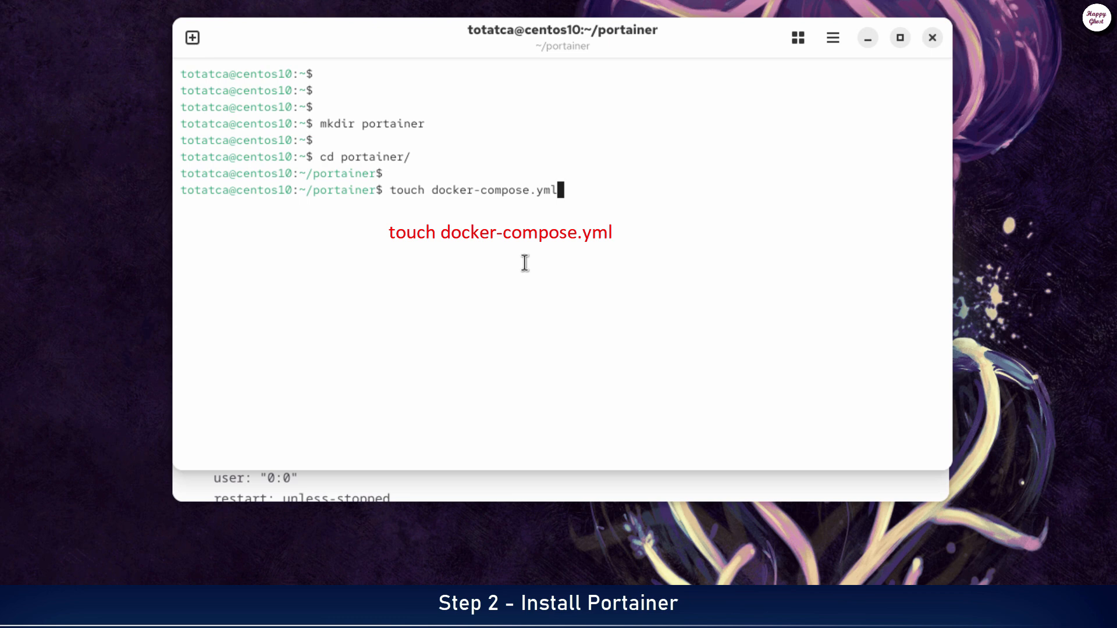
pyautogui.press('Return')
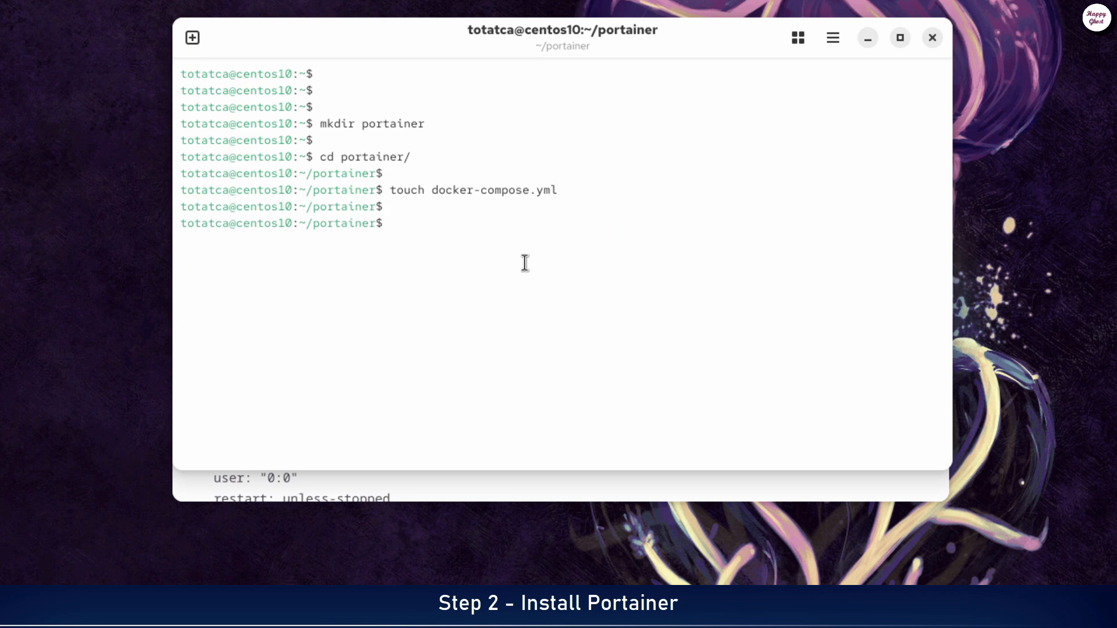
pyautogui.write('vim')
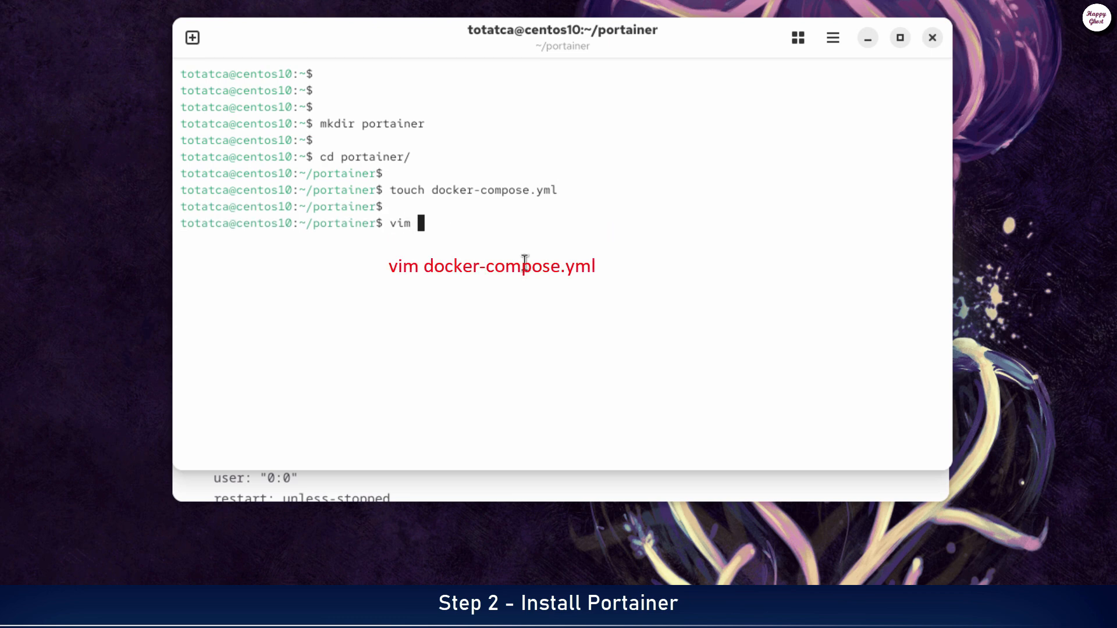
pyautogui.write('docker-compose.yml')
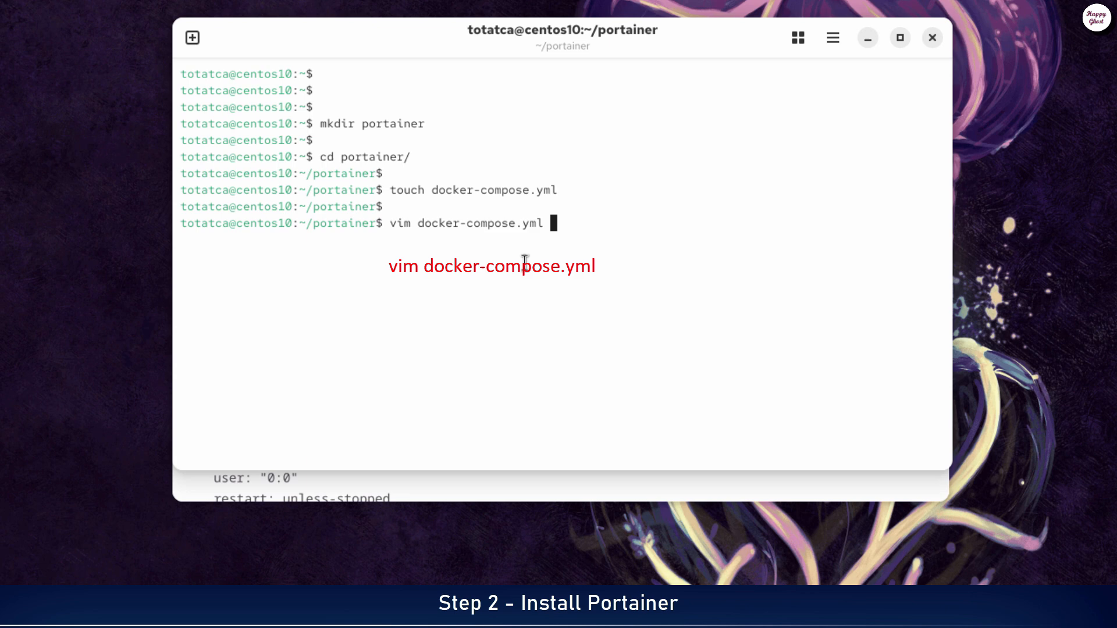
pyautogui.press('Return')
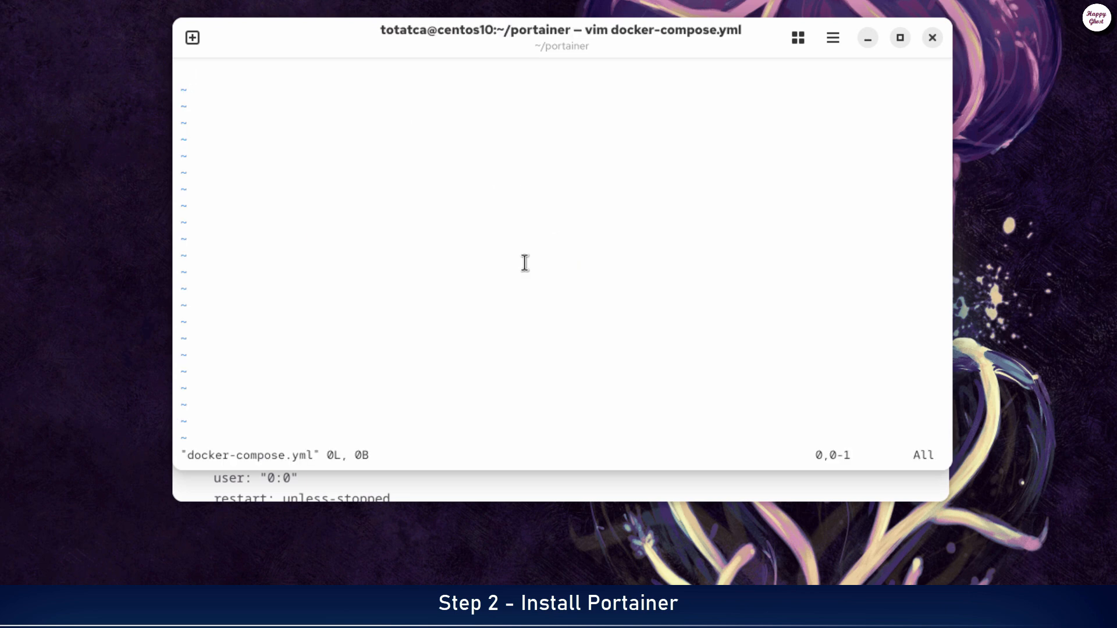
# Paste the Portainer service, ports and portainer_data volume into docker-compose.yml, then save and quit vim
pyautogui.press('i')
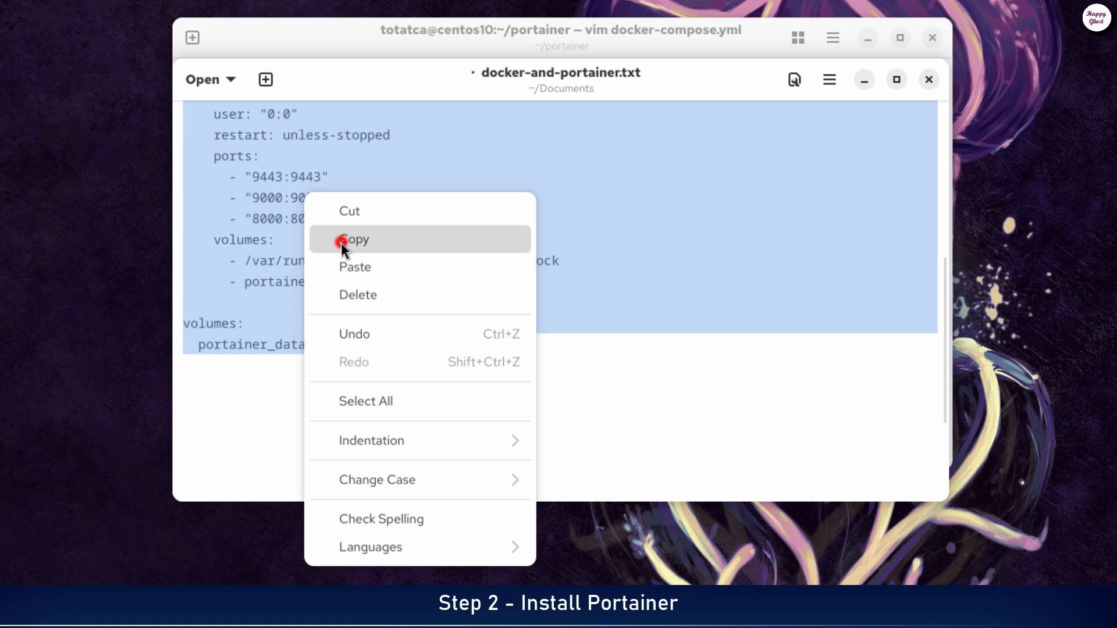
pyautogui.click(354, 239)
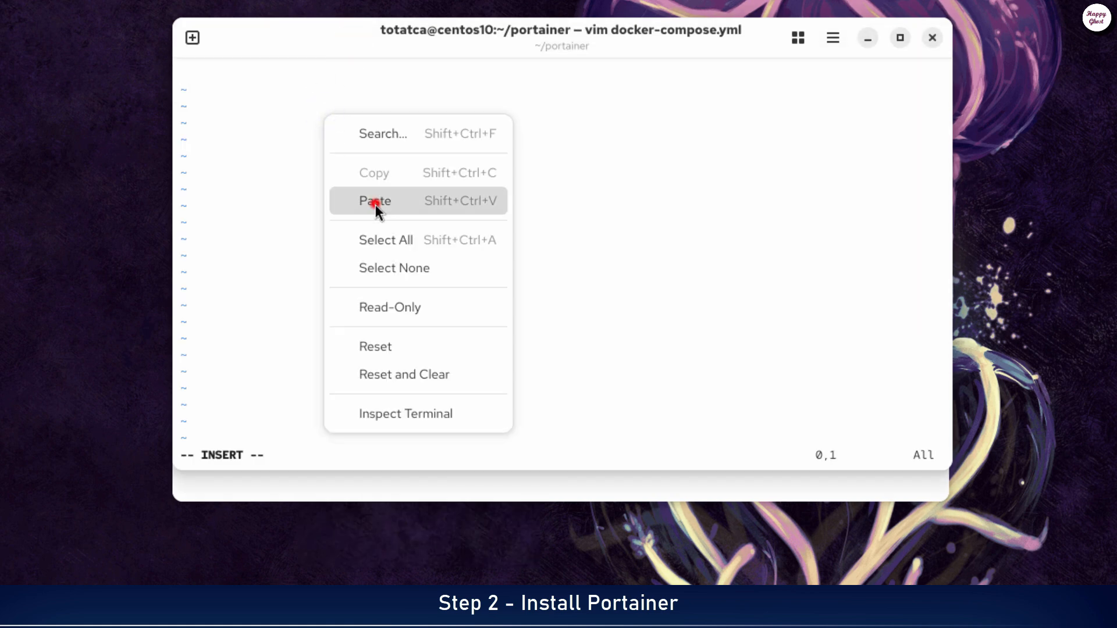
pyautogui.click(375, 200)
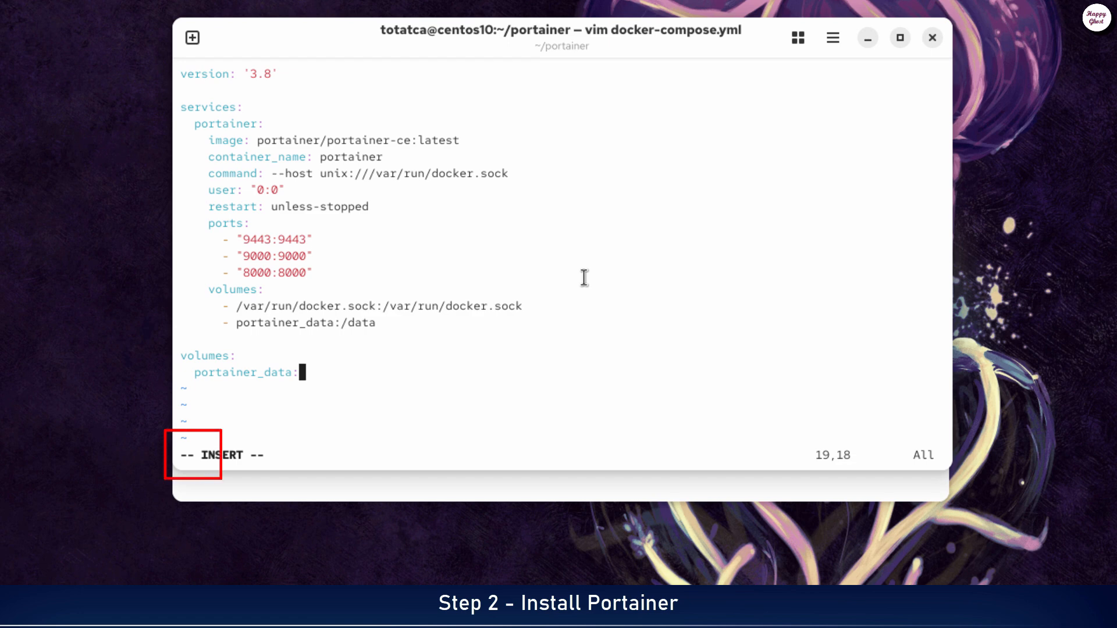
pyautogui.press('Escape')
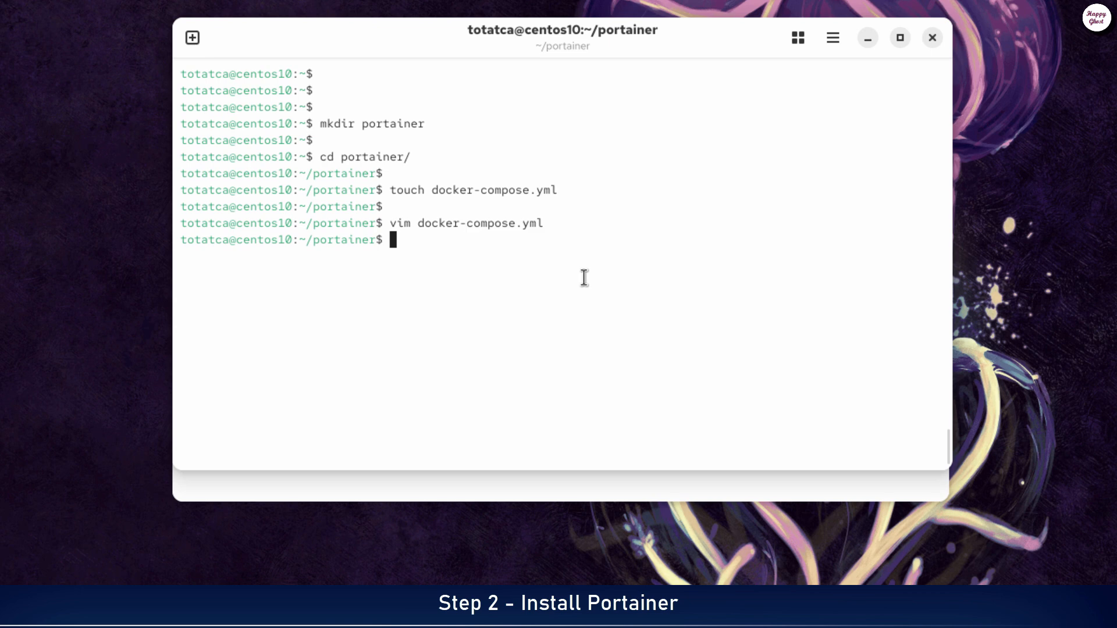
pyautogui.press('Return')
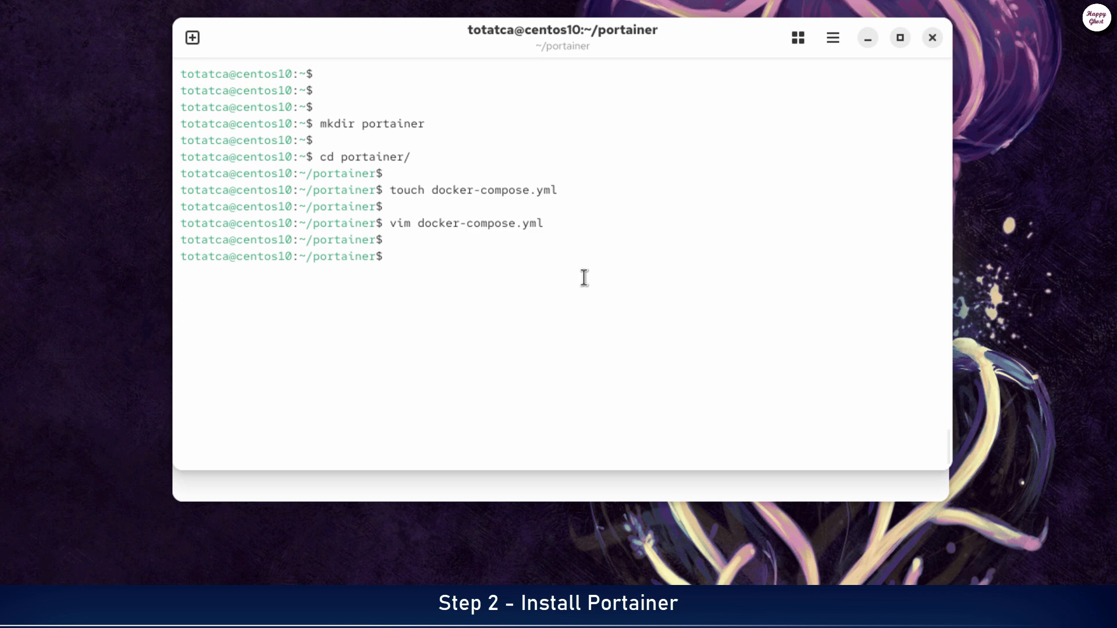
# Start the Portainer stack detached with 'sudo docker compose up -d'
pyautogui.write('sudo docker compose up -')
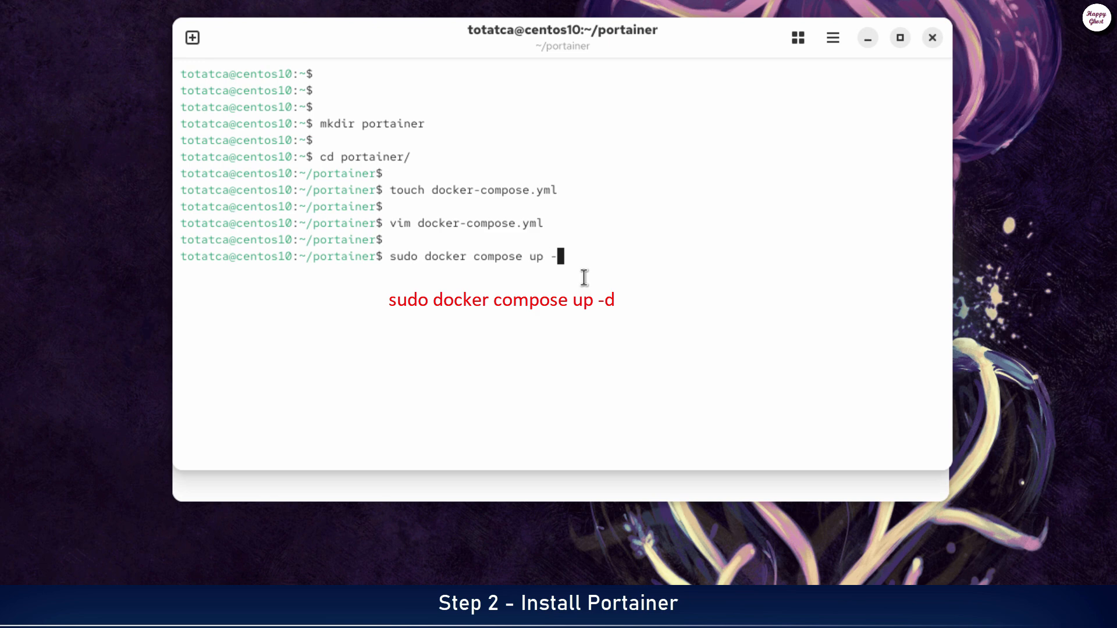
pyautogui.press('Return')
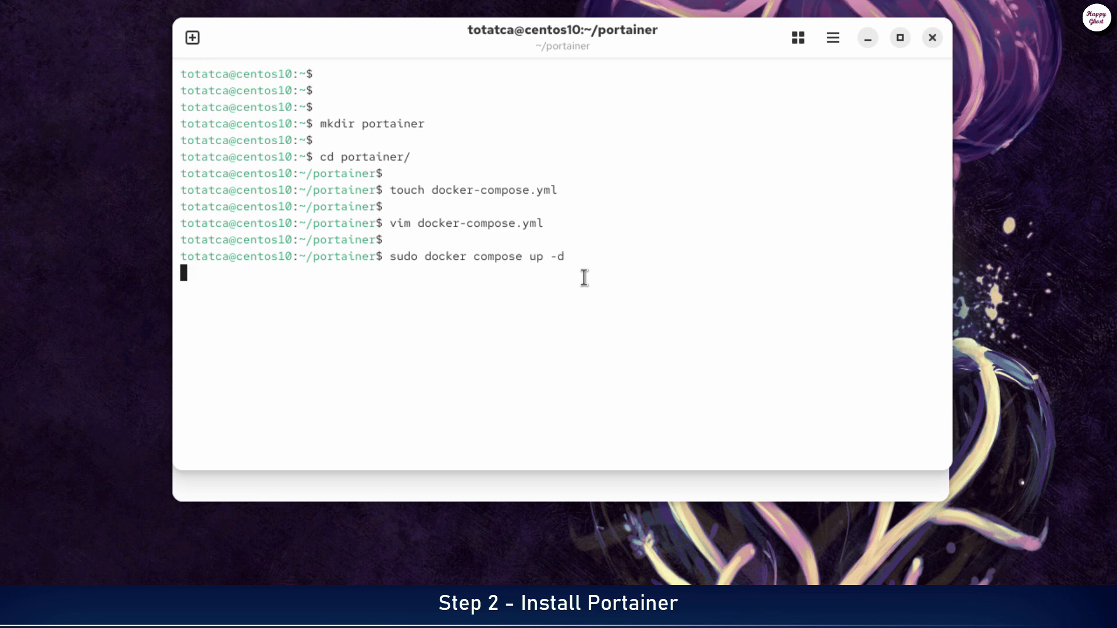
pyautogui.press('Return')
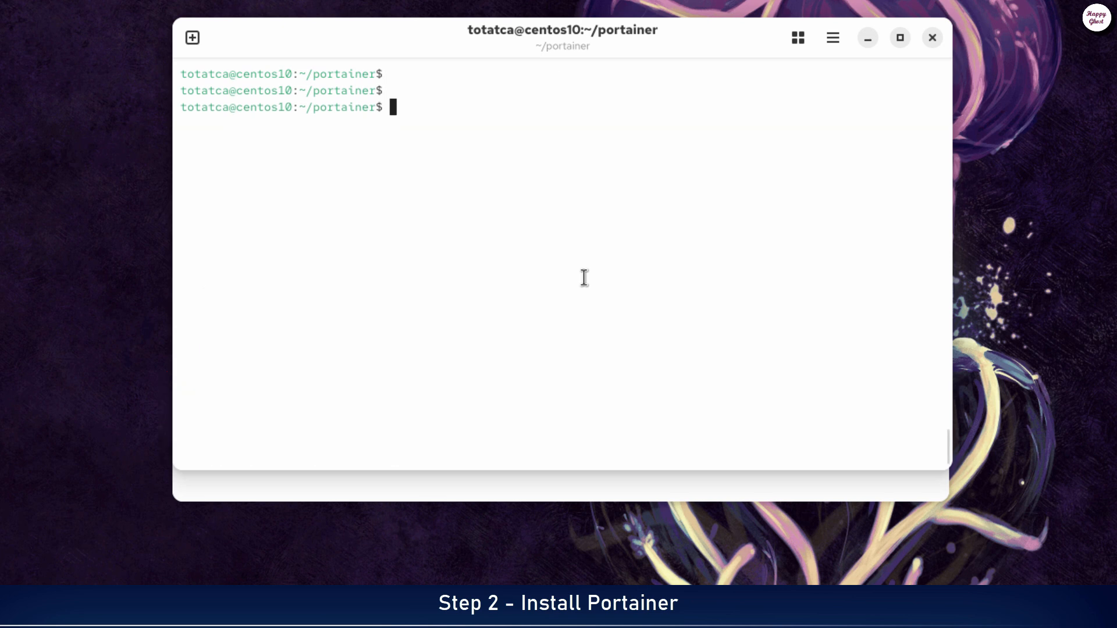
# List running containers with 'sudo docker ps'
pyautogui.write('s10:~/portainer$ s')
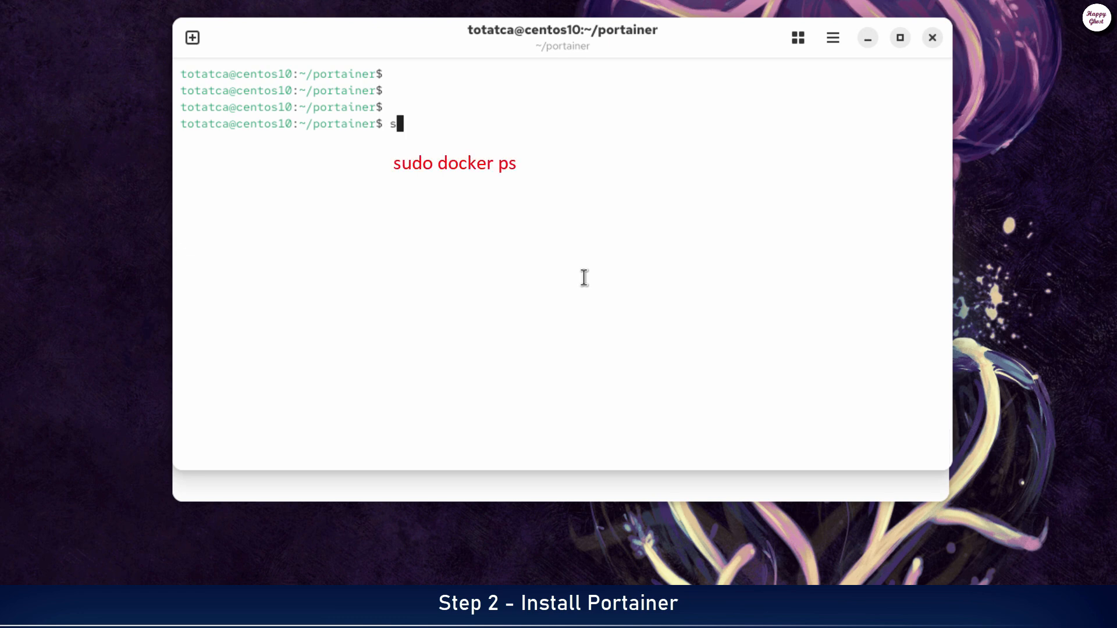
pyautogui.write('udo docker p')
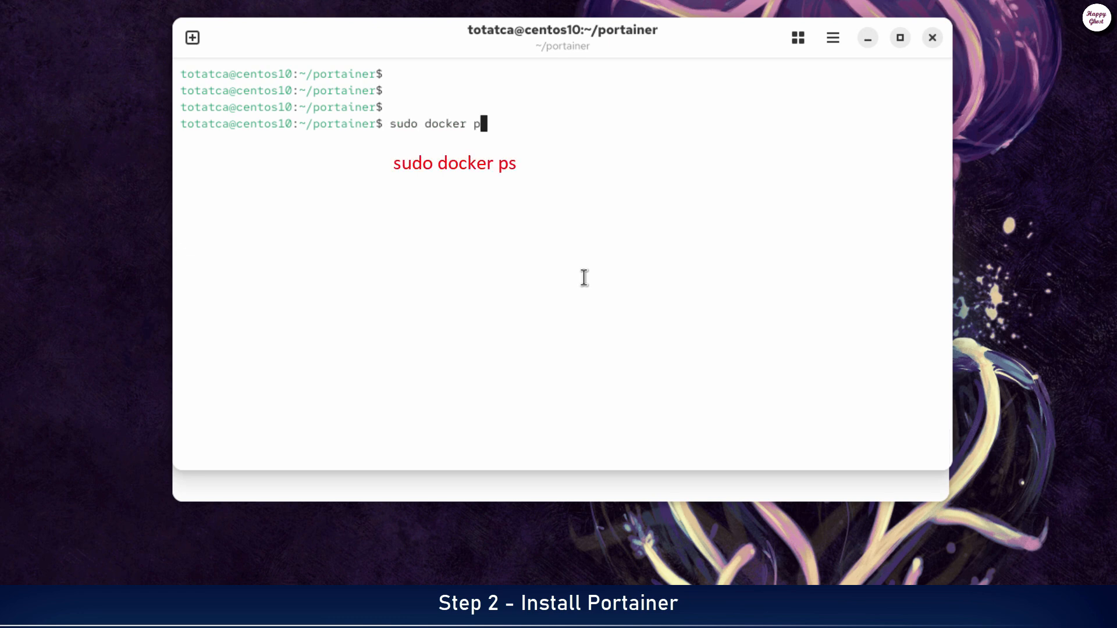
pyautogui.write('s')
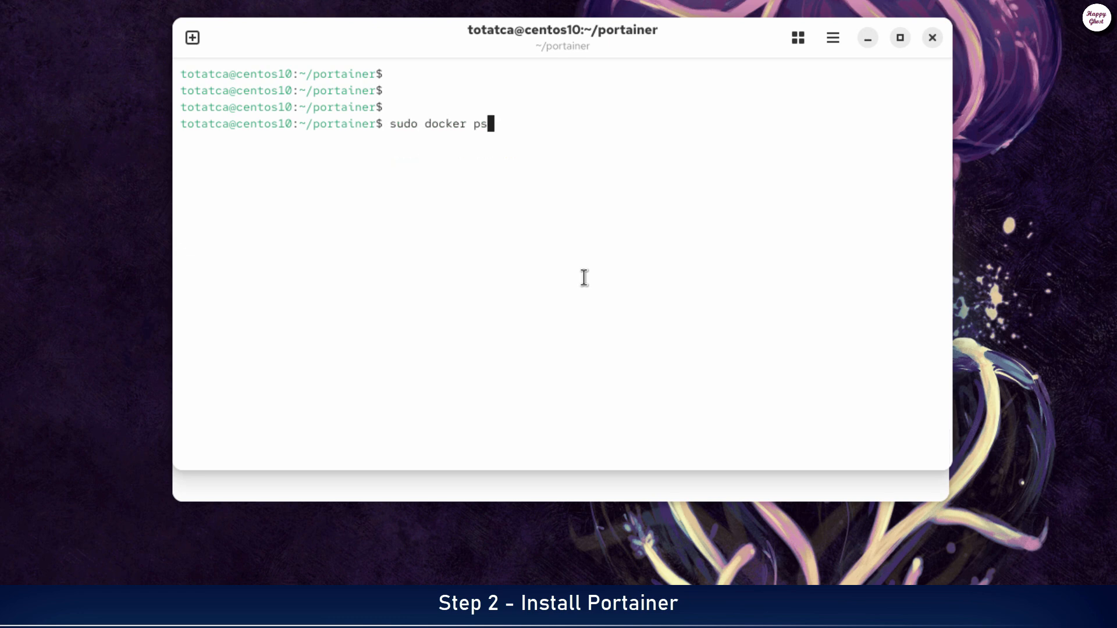
pyautogui.press('Return')
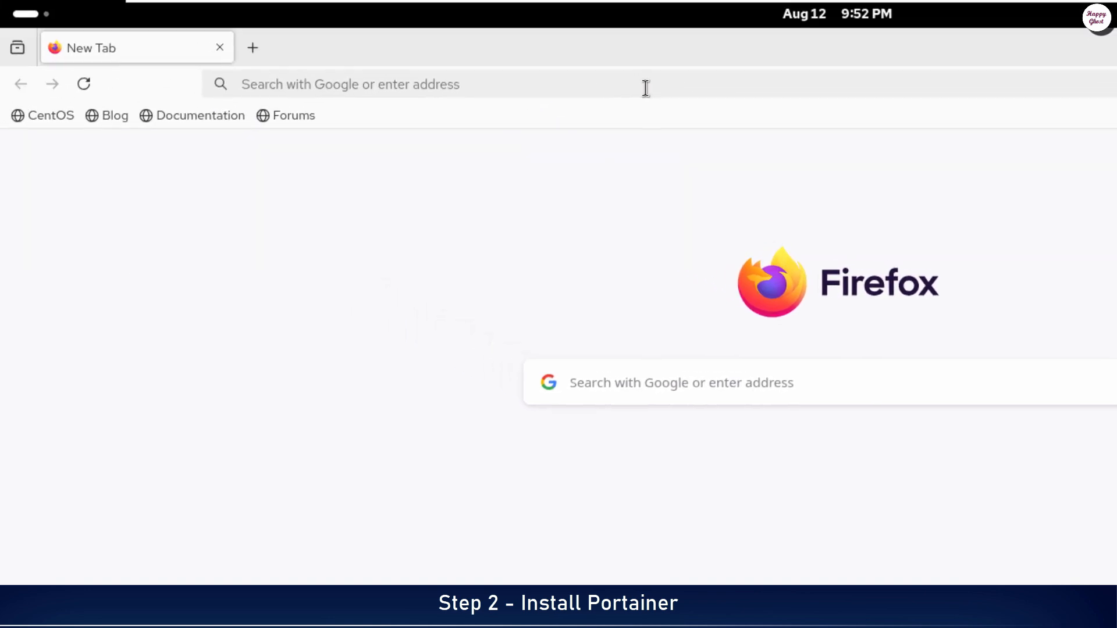
# Load the Portainer setup page at 10.16.3.115:9000 in Firefox
pyautogui.click(428, 83)
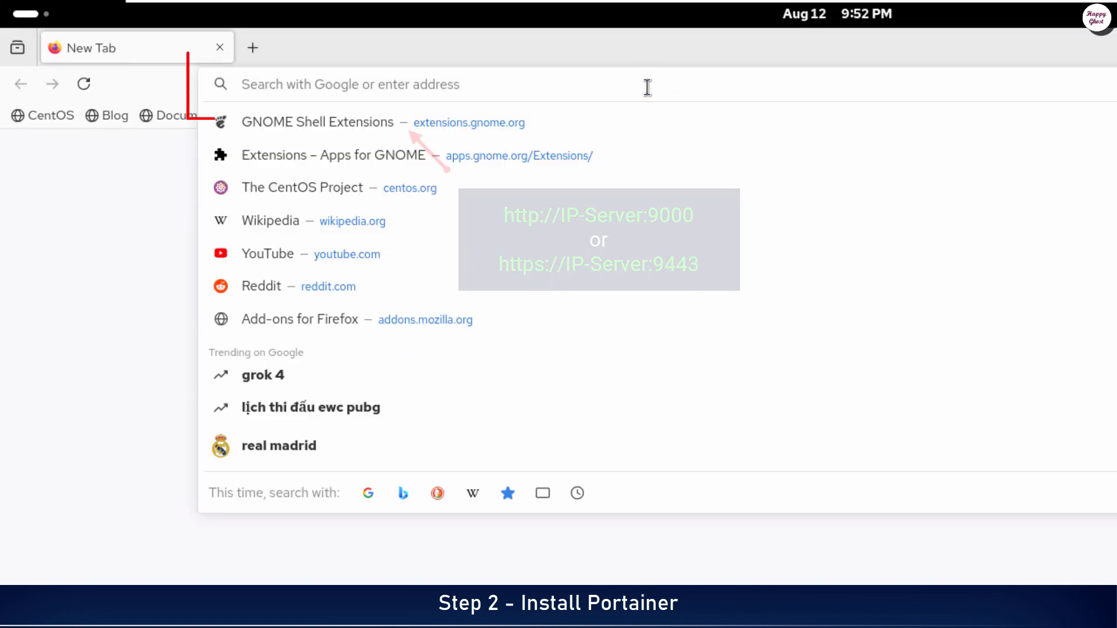
pyautogui.write('10.16.3')
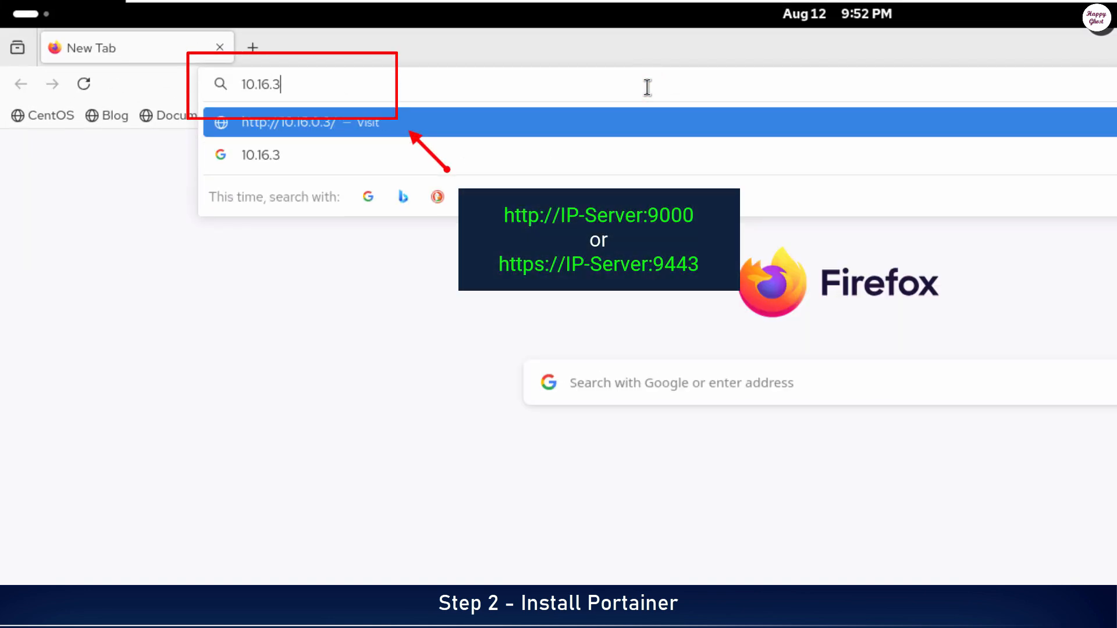
pyautogui.write('.115:90')
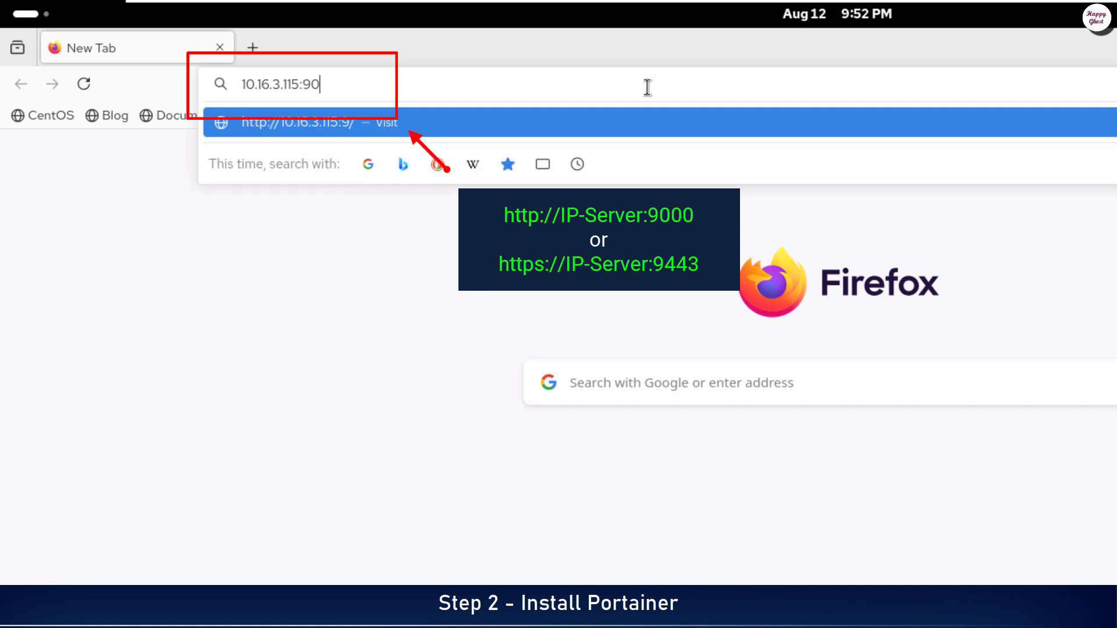
pyautogui.write('00')
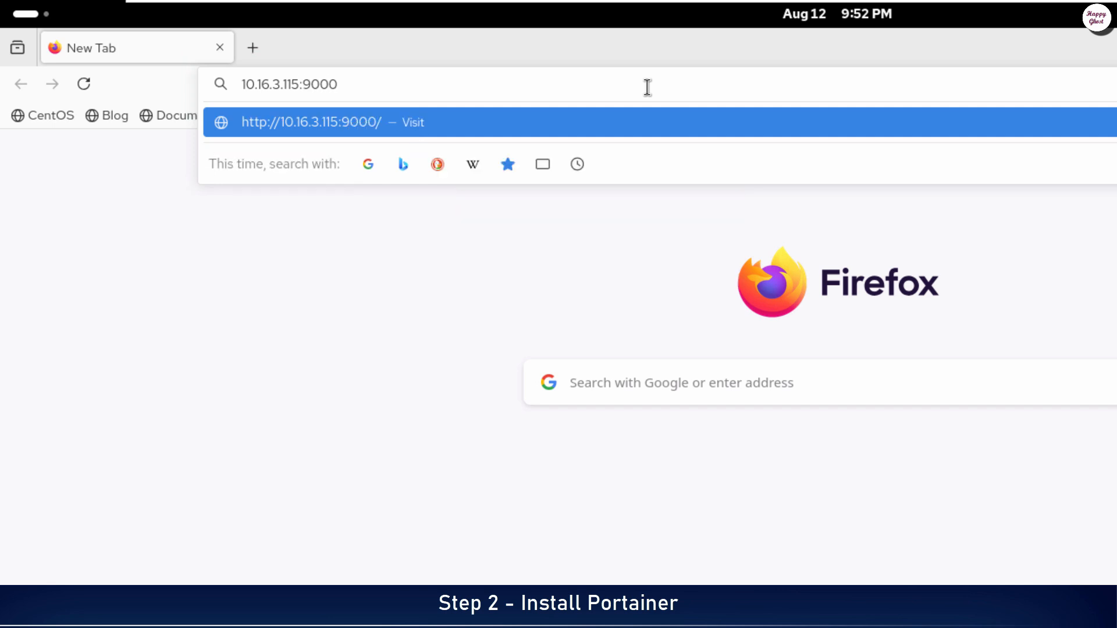
pyautogui.press('Return')
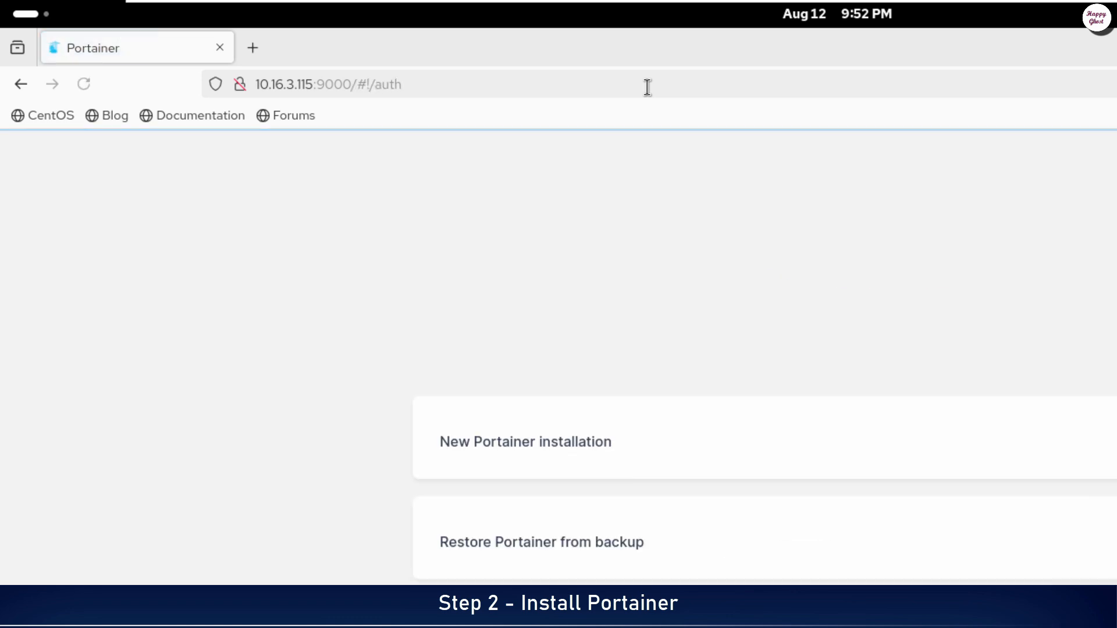
# Create the Portainer admin user with a matching password and save the login in Firefox
pyautogui.click(525, 442)
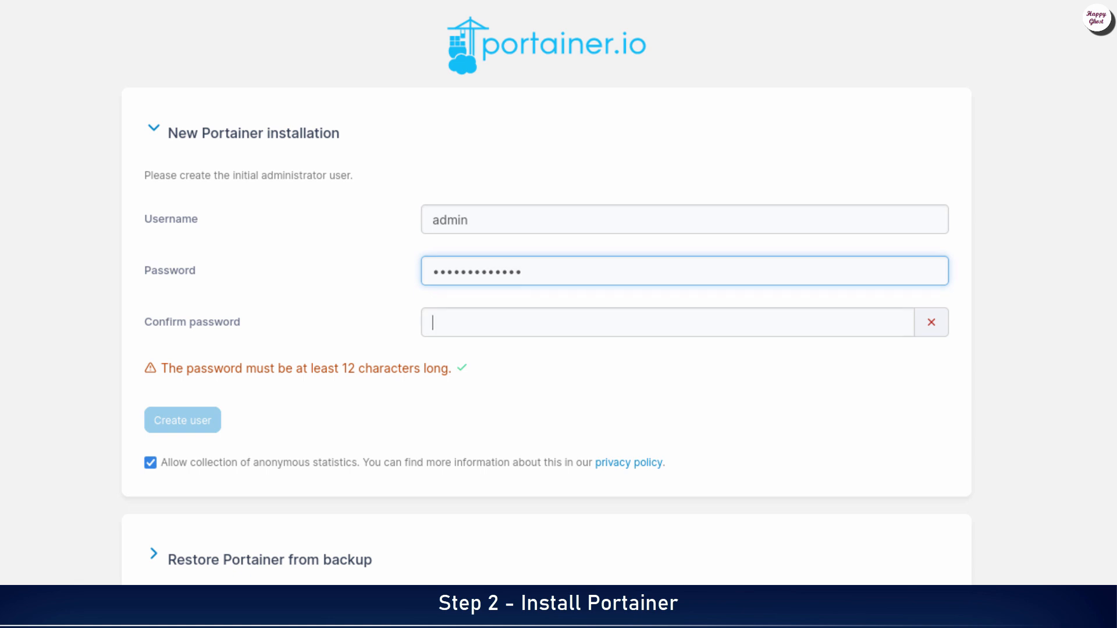
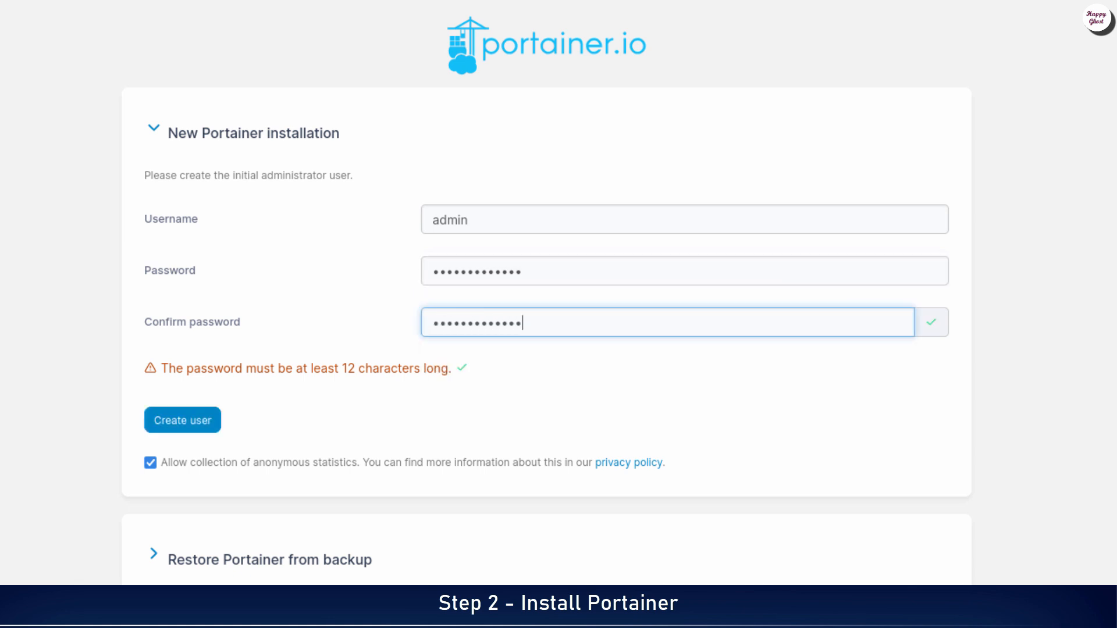
pyautogui.click(181, 420)
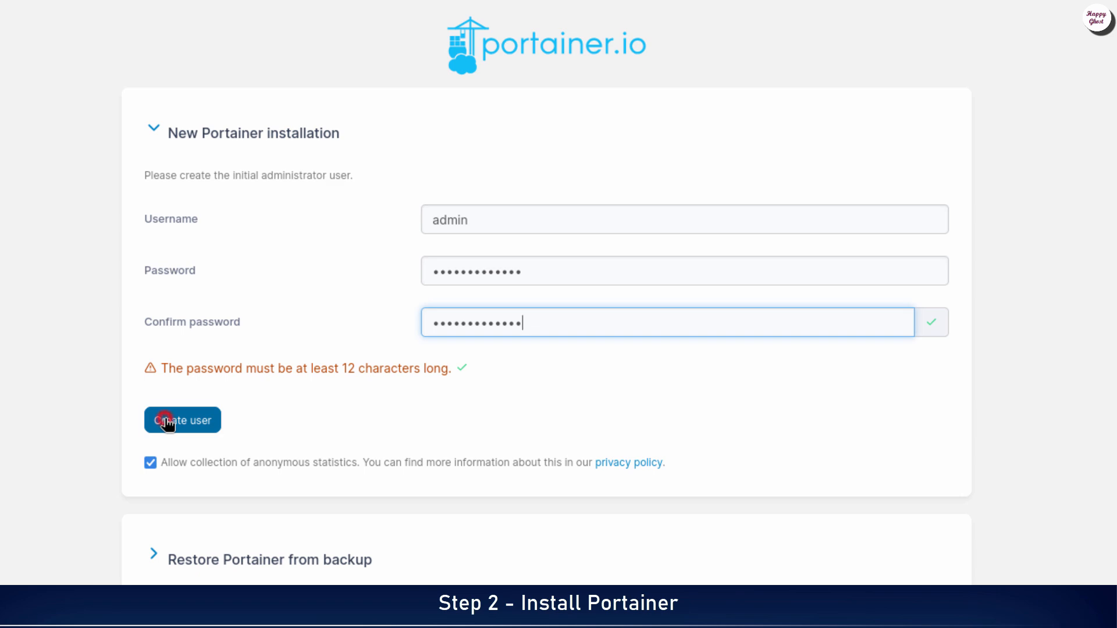
pyautogui.click(182, 420)
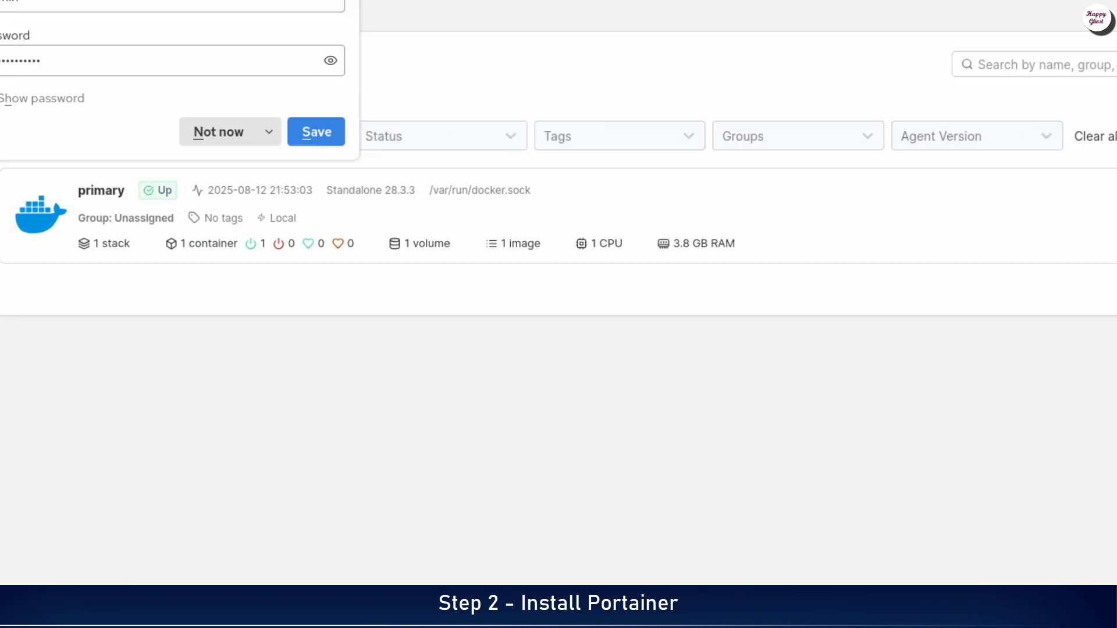
pyautogui.click(315, 132)
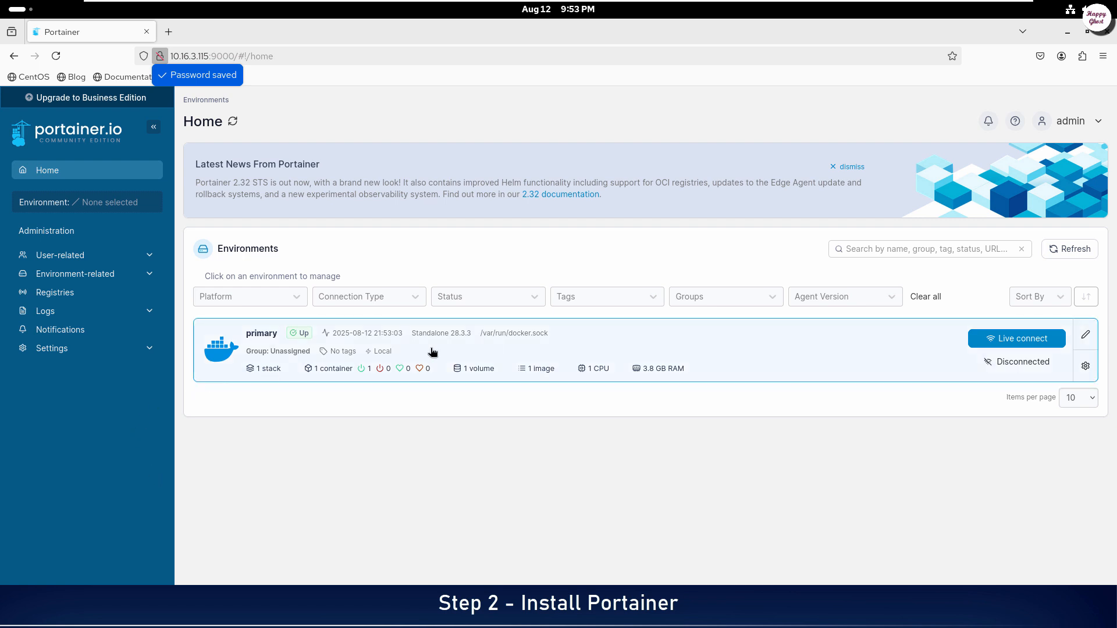
pyautogui.moveTo(591, 347)
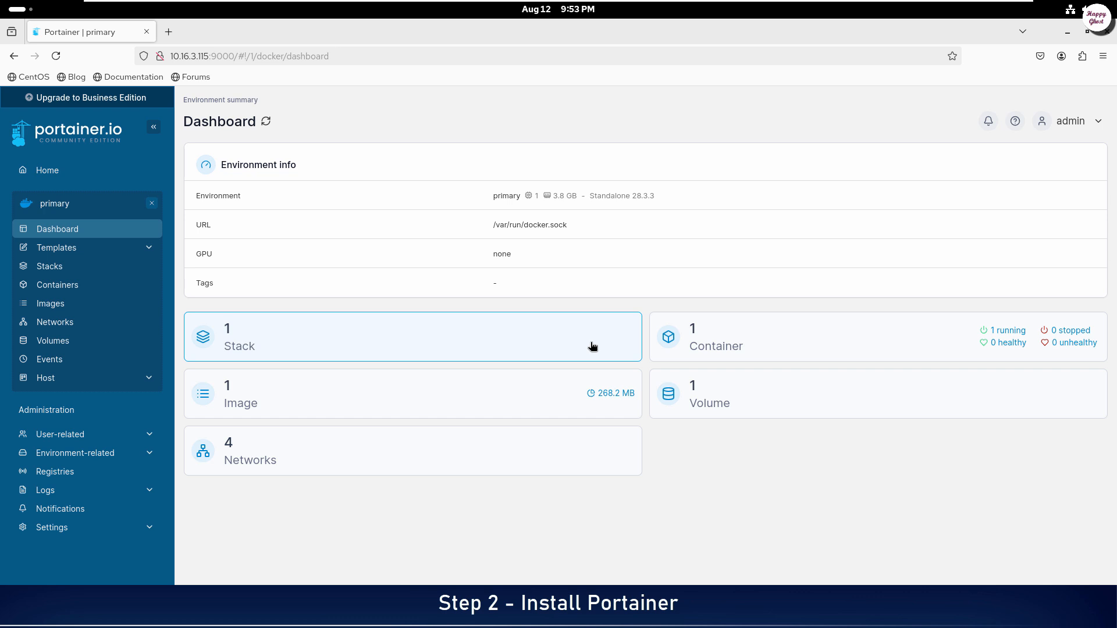
pyautogui.moveTo(104, 266)
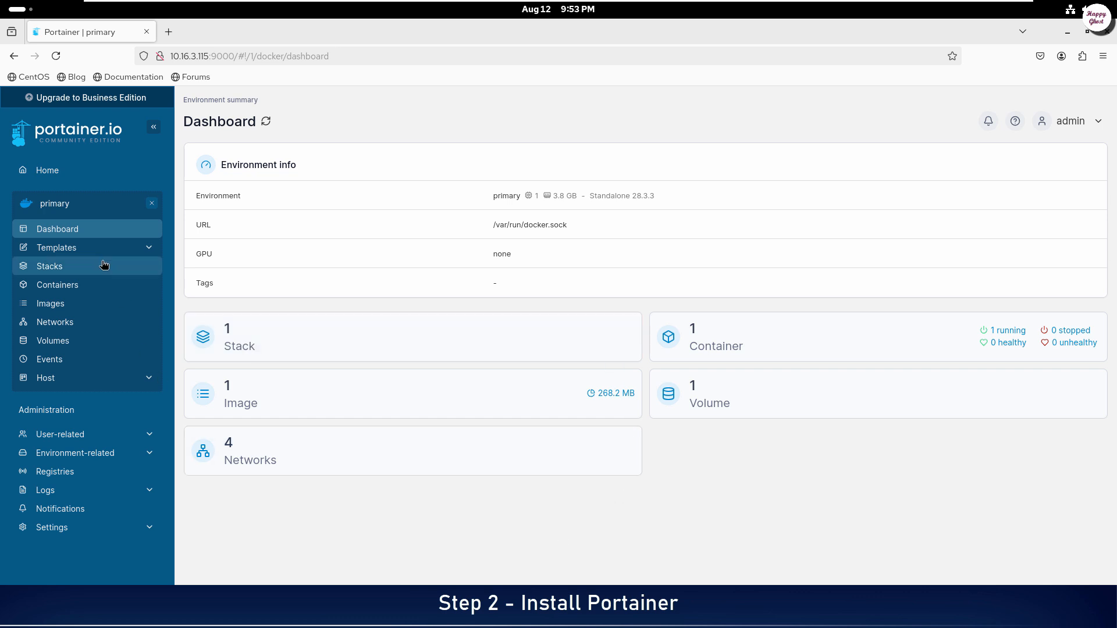
pyautogui.moveTo(84, 286)
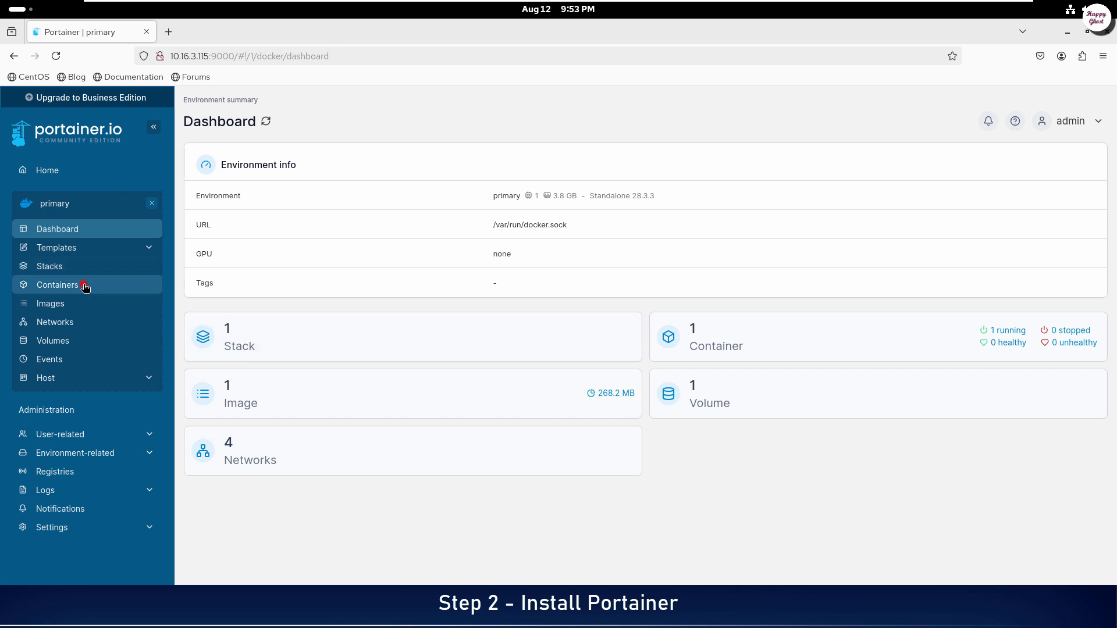
# Open the primary environment's container list and view the portainer container's details
pyautogui.click(58, 285)
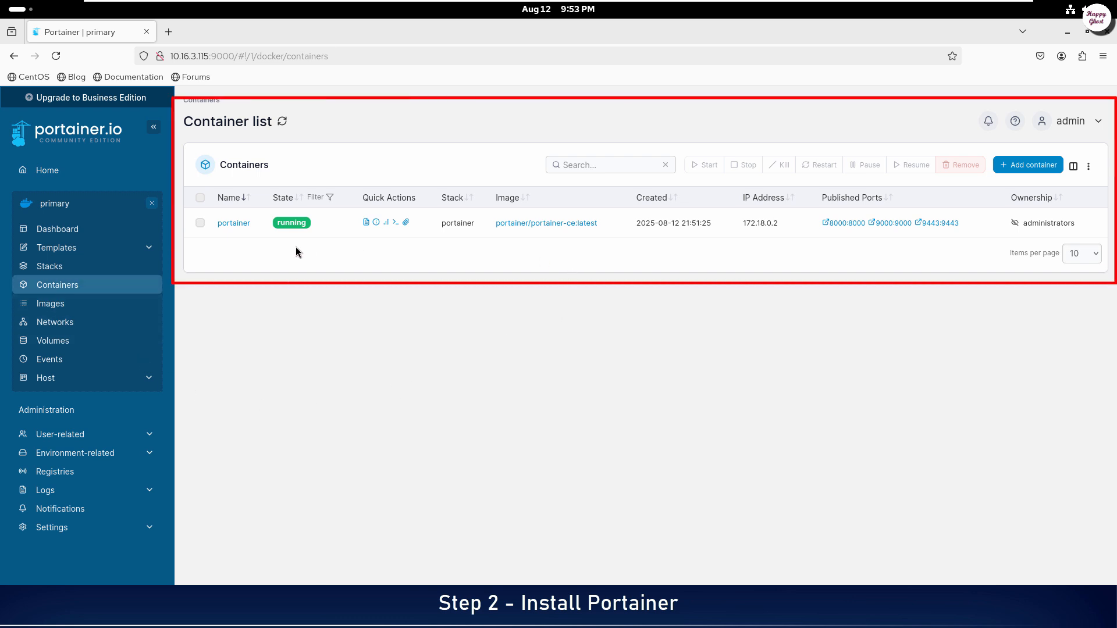
pyautogui.moveTo(634, 273)
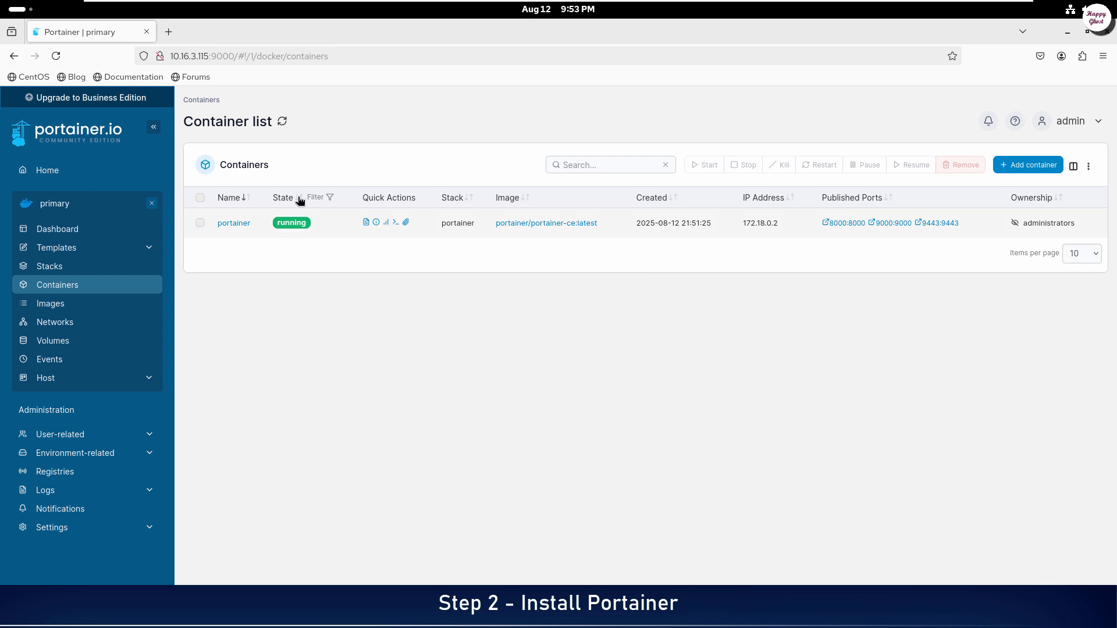
pyautogui.click(234, 223)
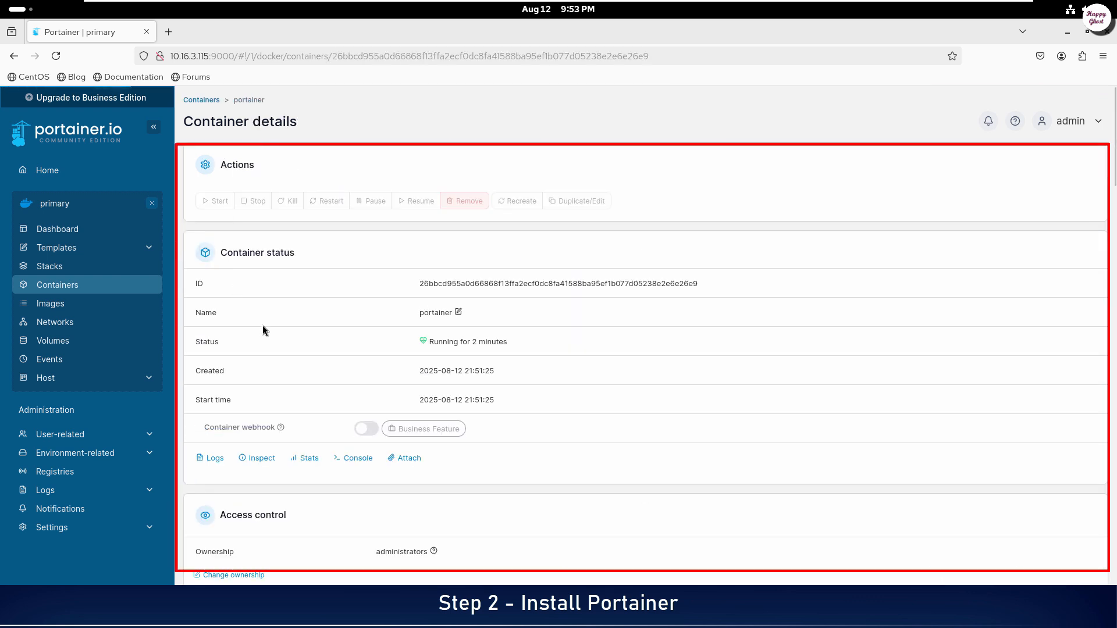
pyautogui.moveTo(617, 416)
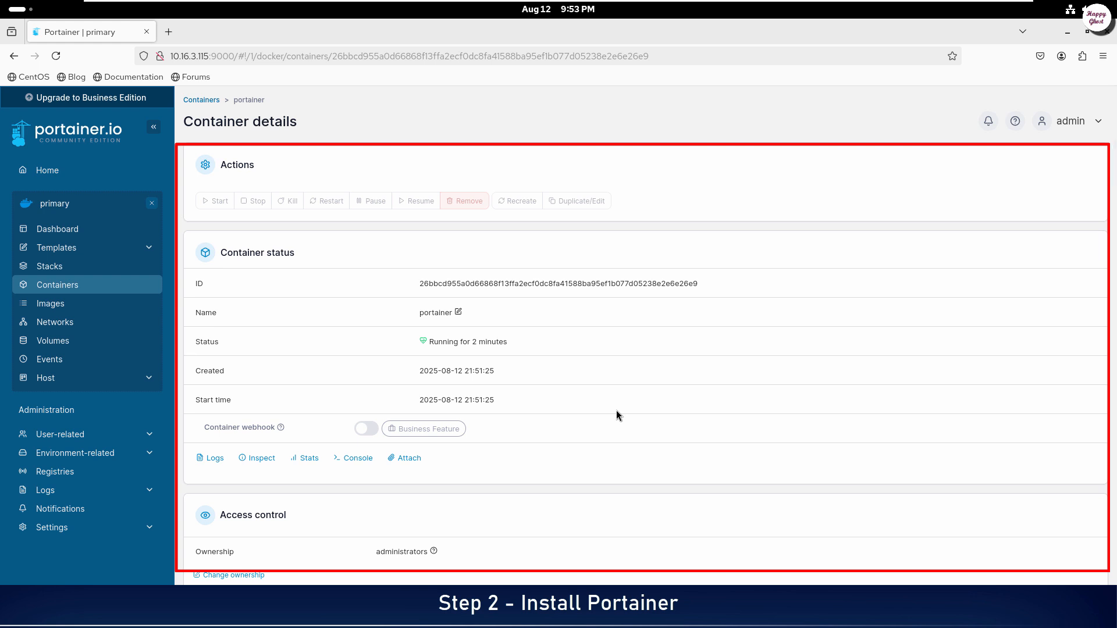